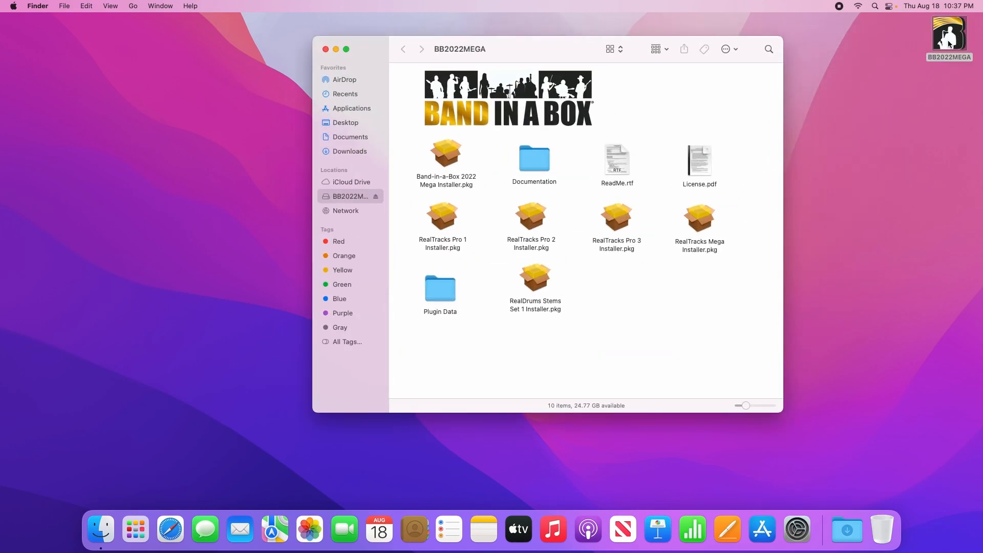
mouse_move(751, 183)
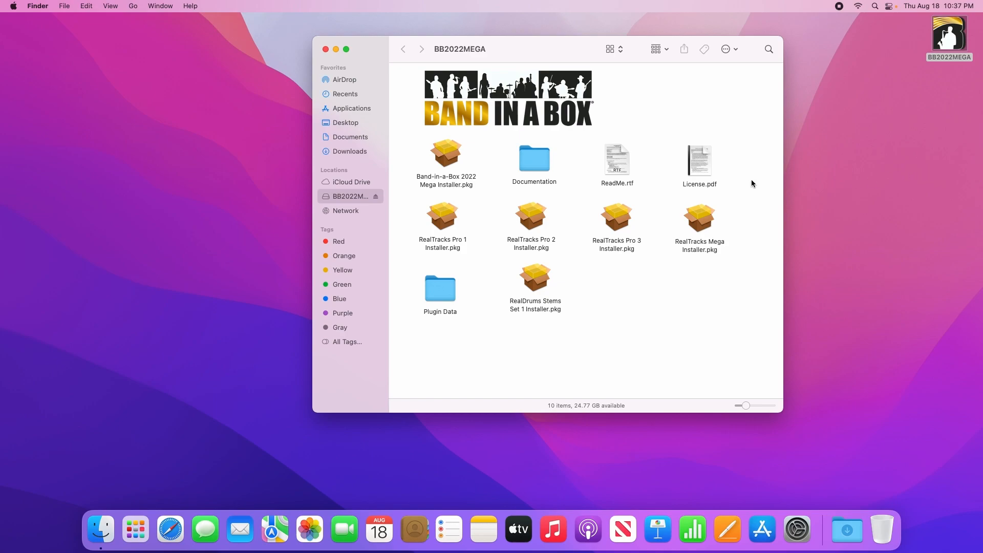
mouse_move(323, 196)
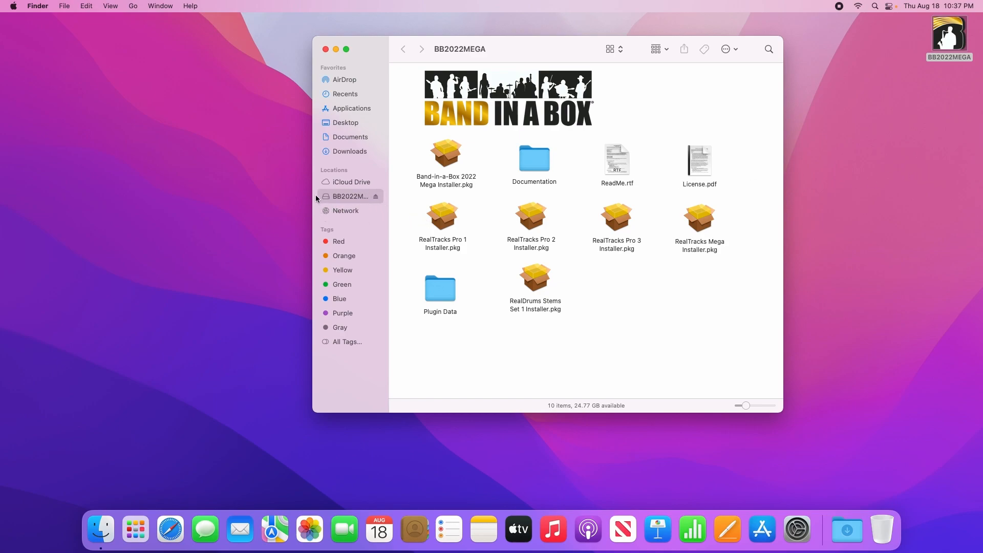
mouse_move(355, 211)
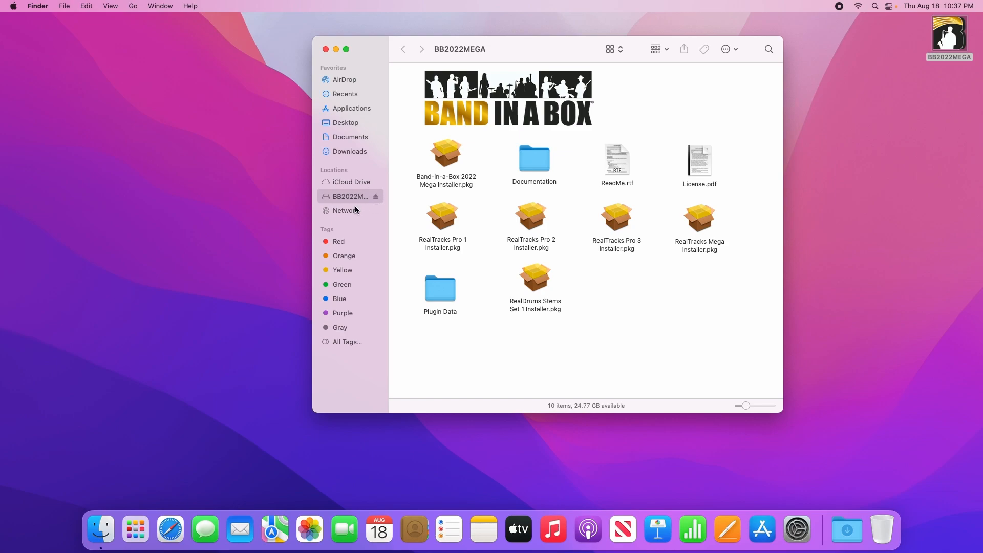
mouse_move(683, 311)
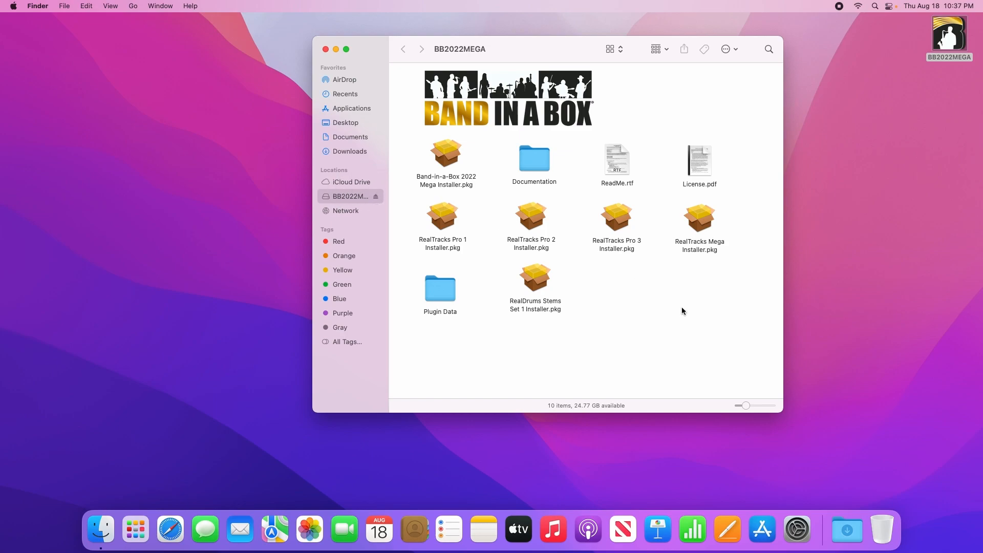
mouse_move(698, 310)
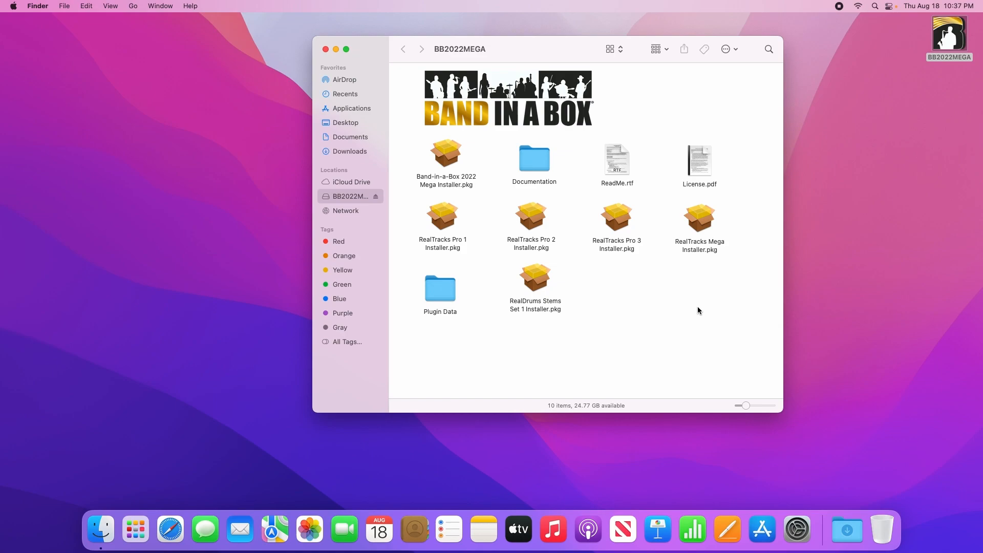
mouse_move(476, 192)
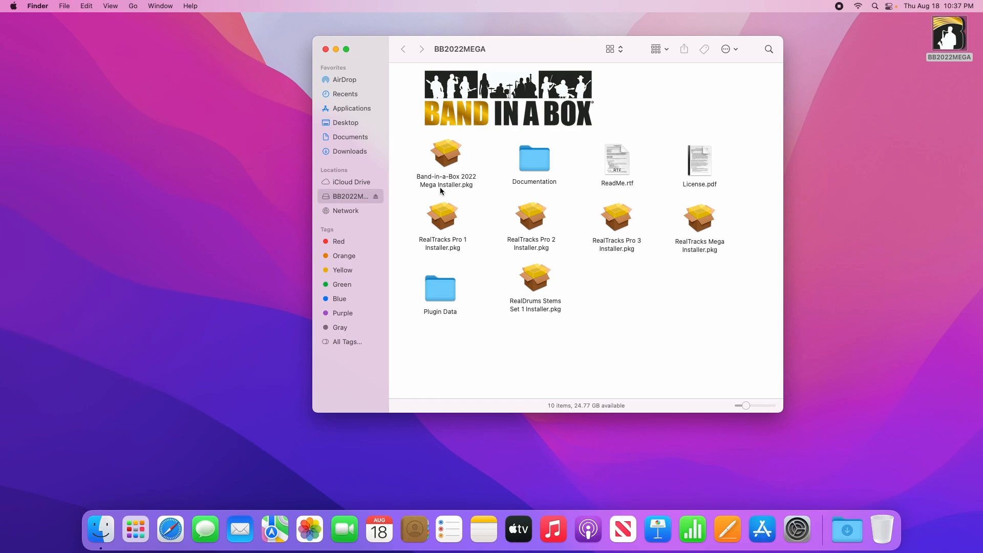
mouse_move(463, 197)
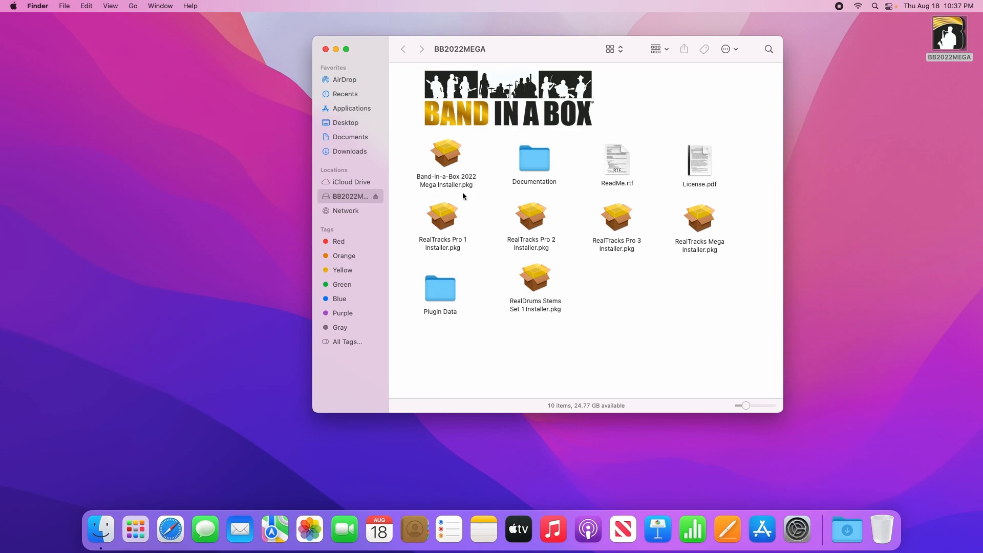
Step: Browse the Documentation folder and preview the License.pdf agreement, then return to the drive
double_click(534, 160)
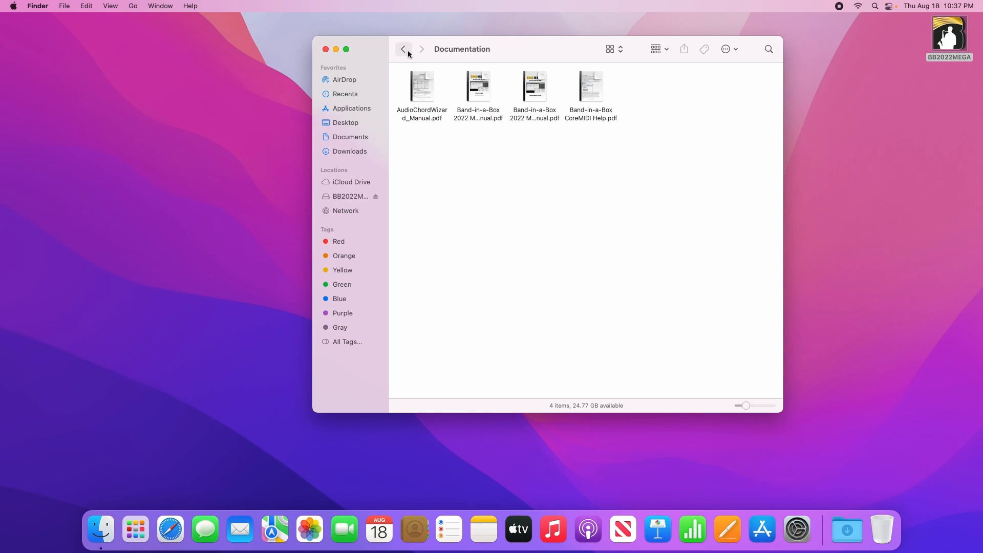
left_click(404, 49)
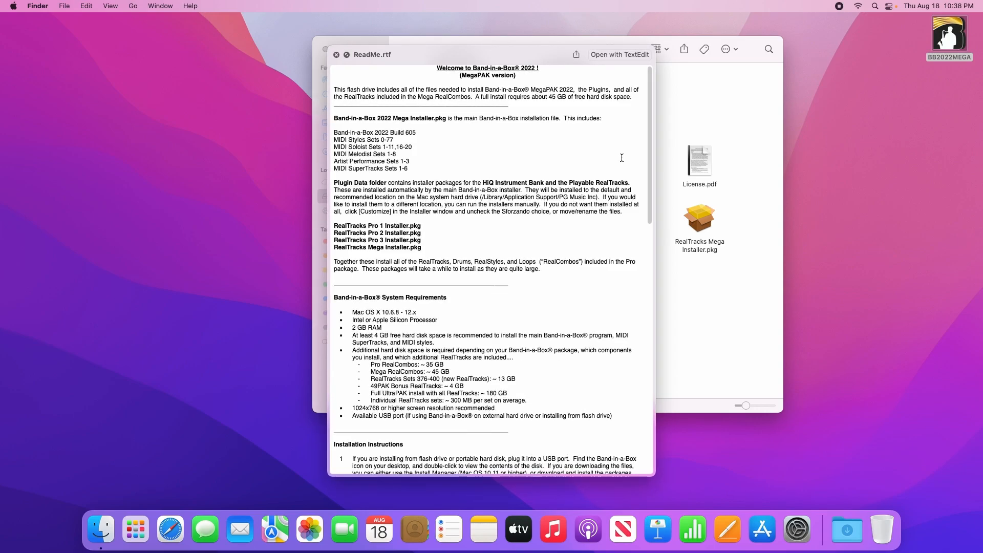
left_click(337, 54)
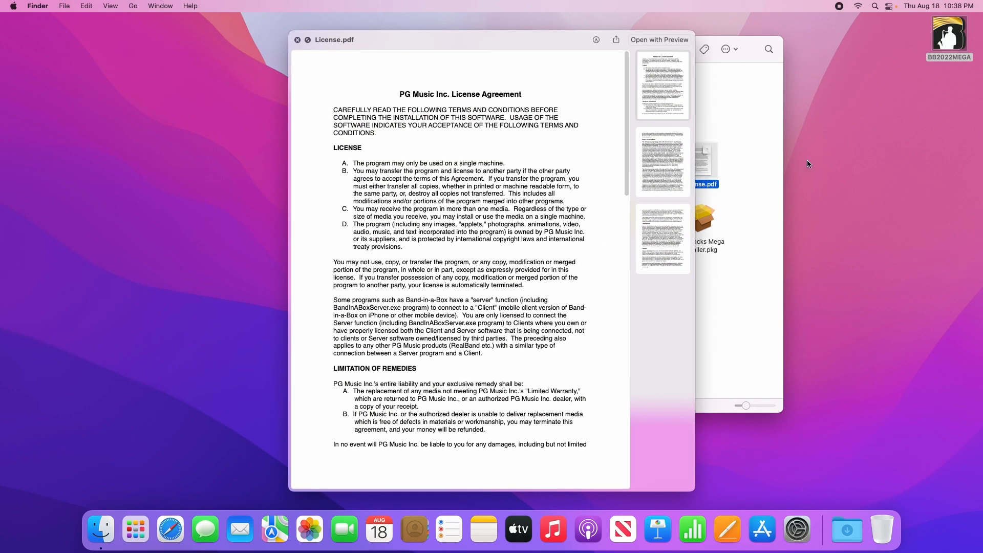
left_click(298, 39)
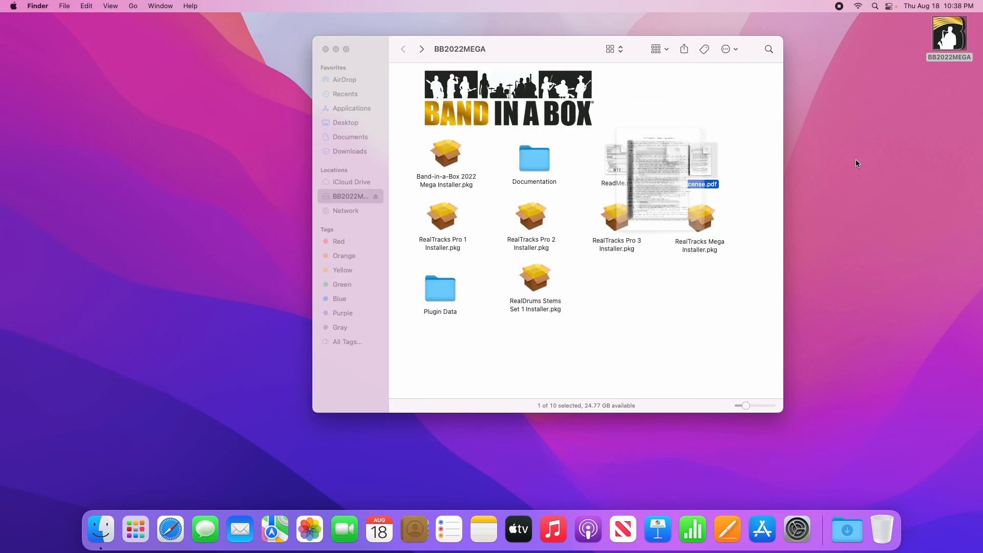
Step: Browse the Plugin Data folder and return to the BB2022MEGA drive's top-level installers
left_click(616, 216)
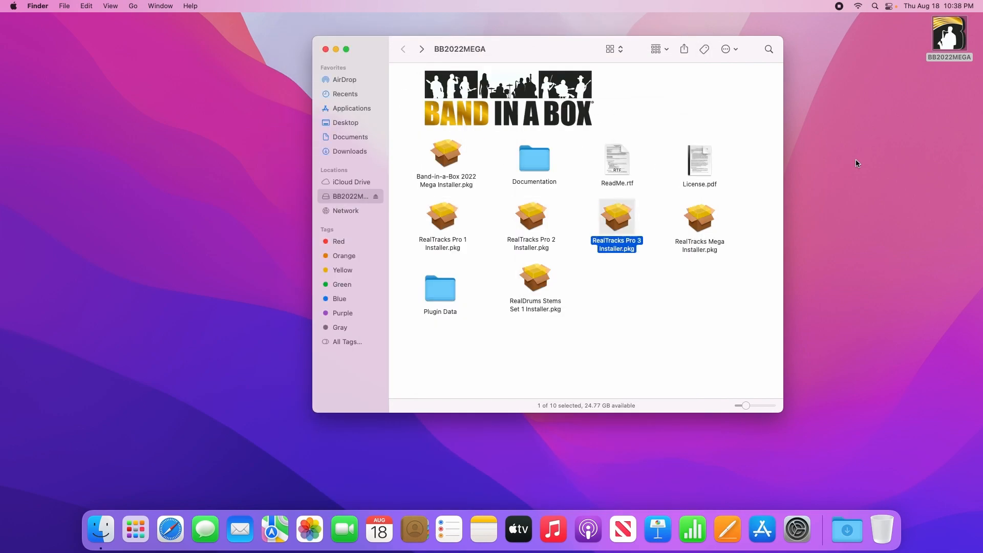
left_click(700, 216)
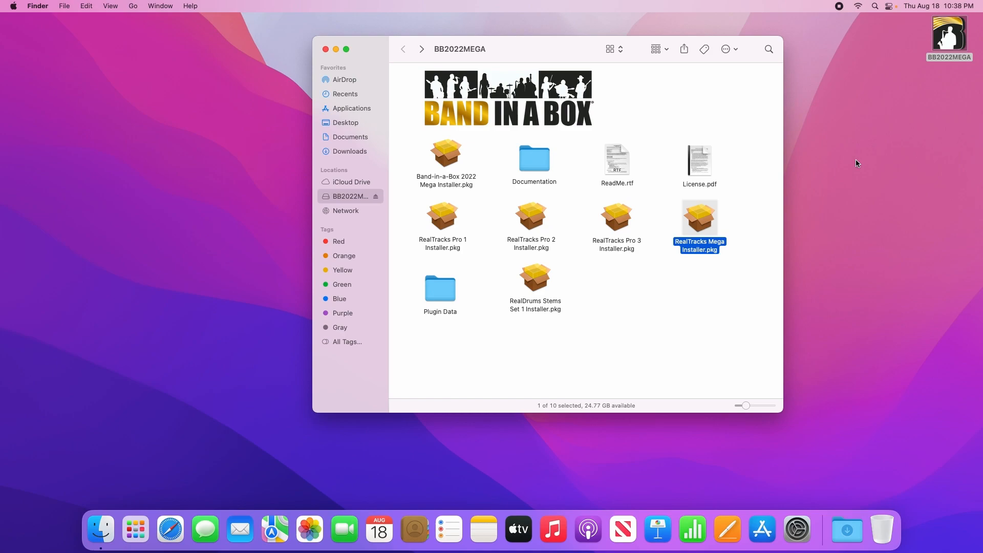
mouse_move(623, 308)
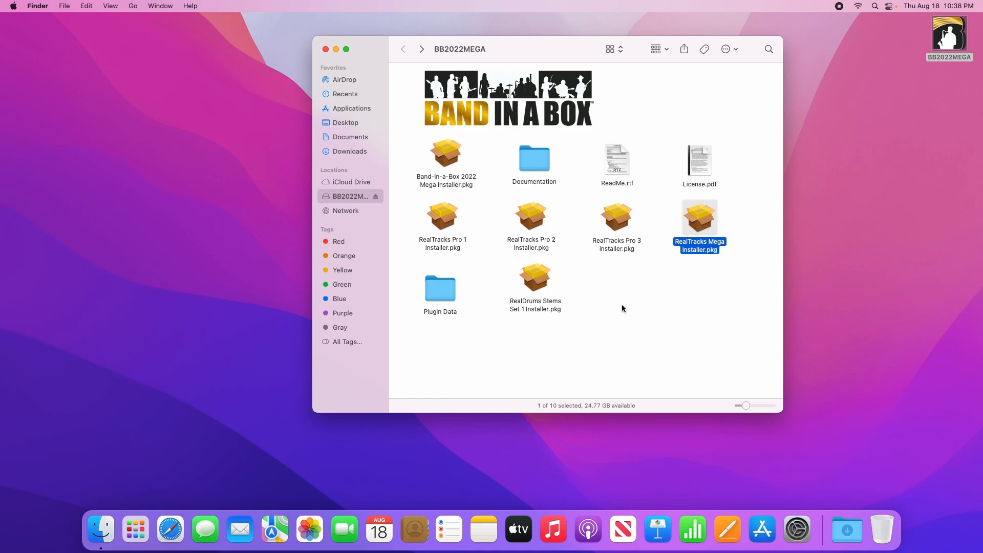
mouse_move(451, 298)
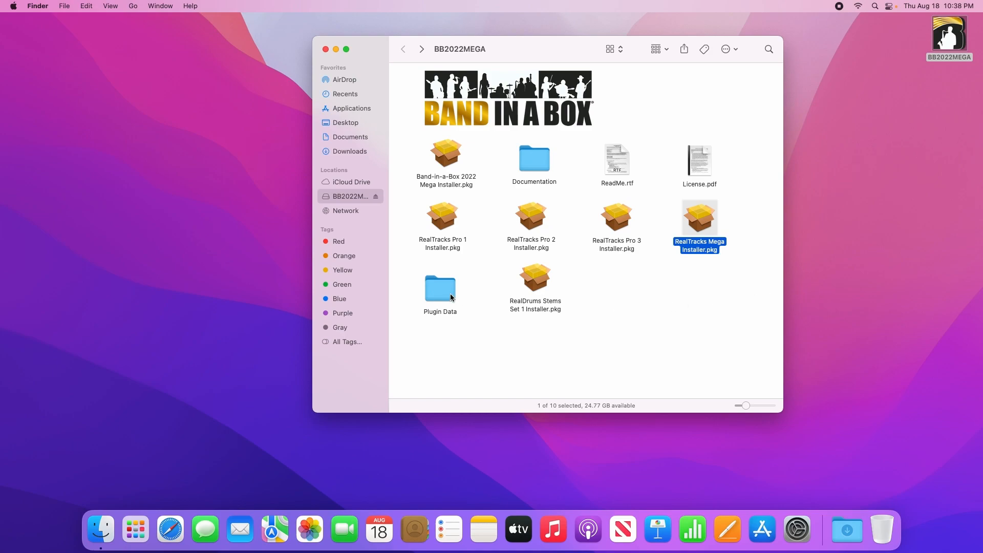
double_click(441, 286)
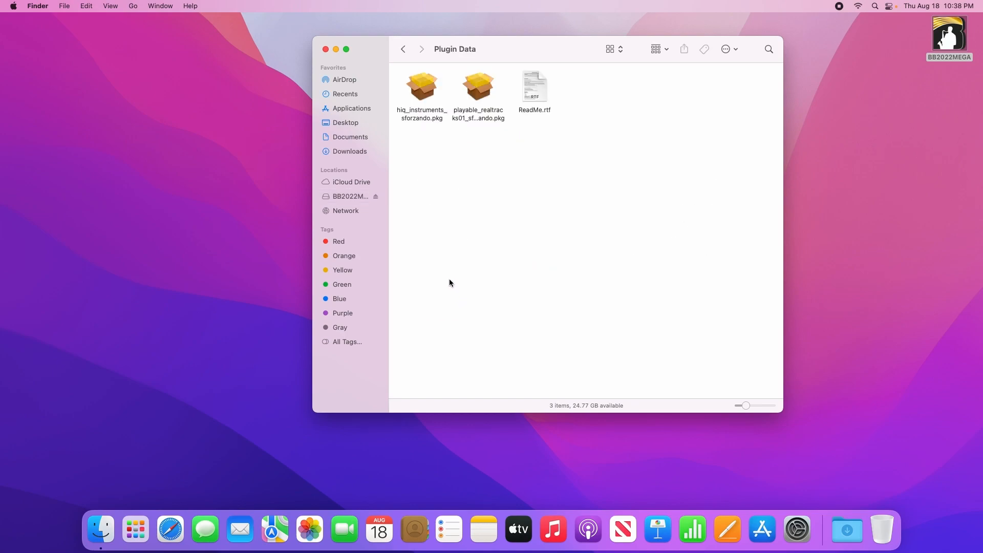
mouse_move(487, 130)
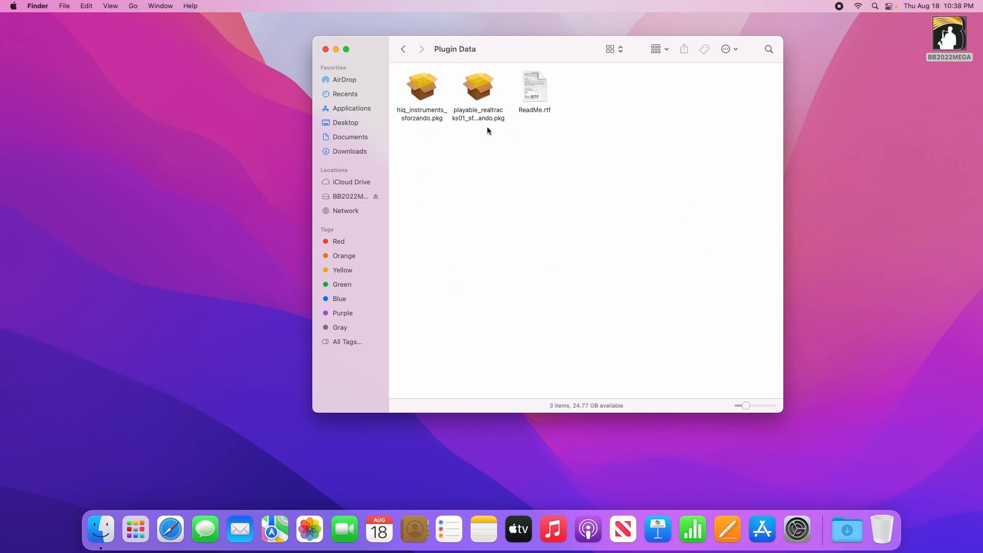
mouse_move(543, 145)
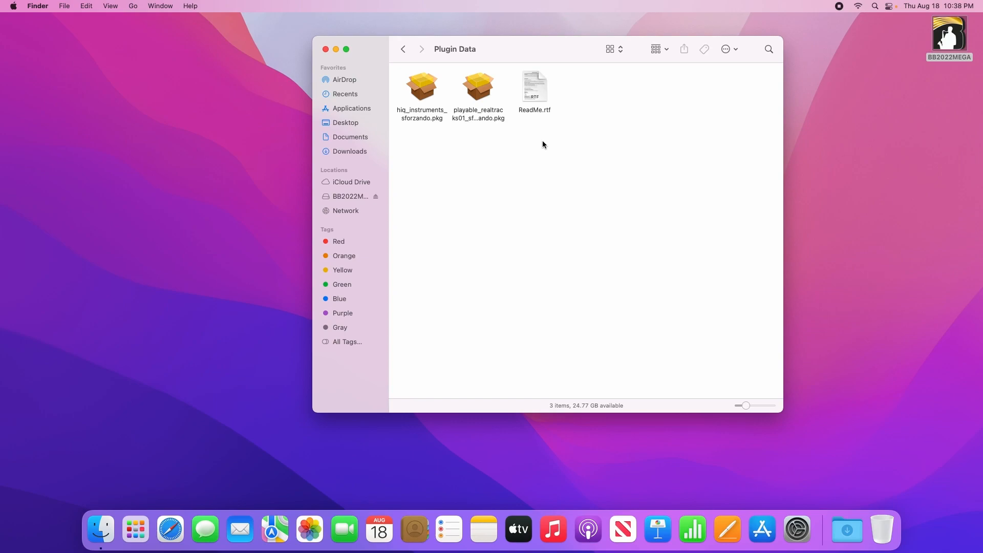
mouse_move(525, 144)
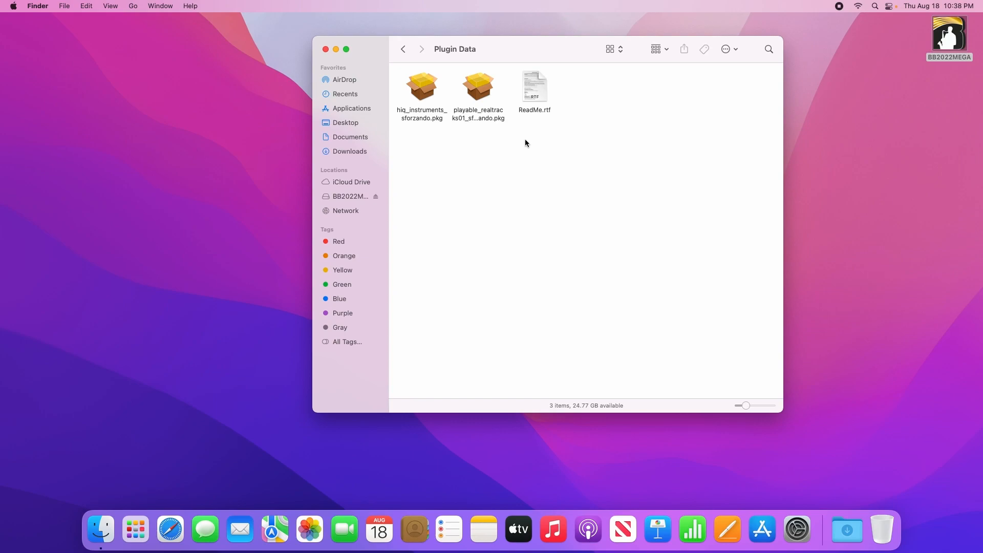
mouse_move(404, 49)
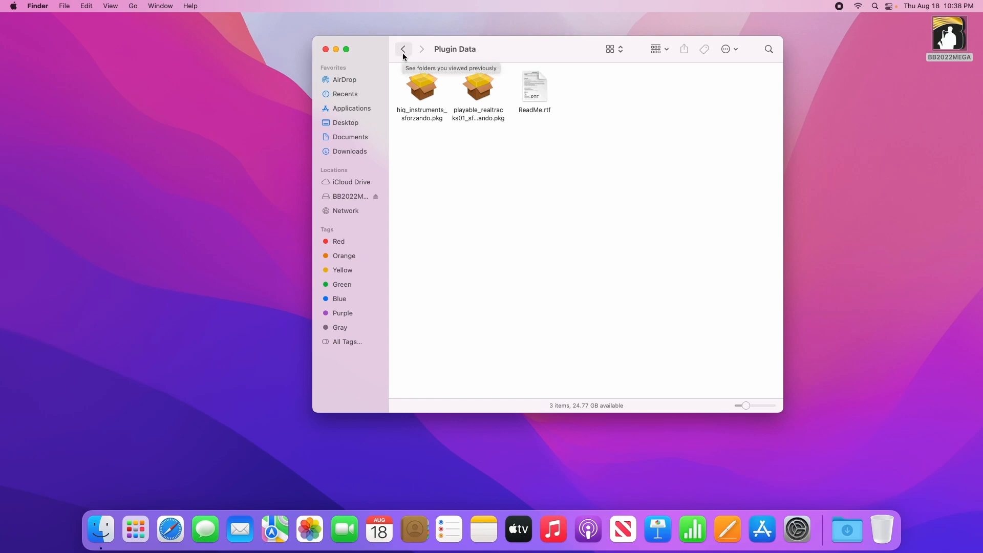
left_click(403, 49)
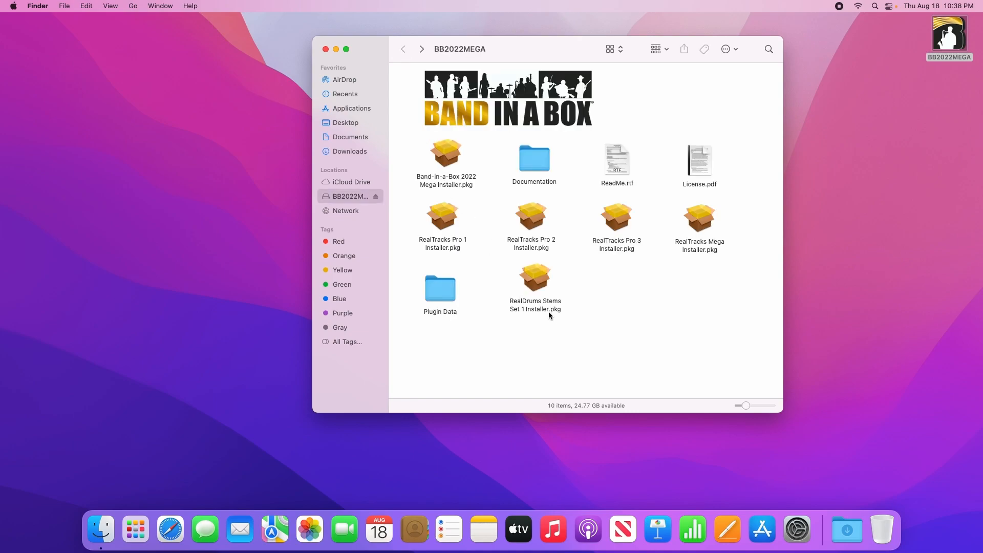
mouse_move(545, 316)
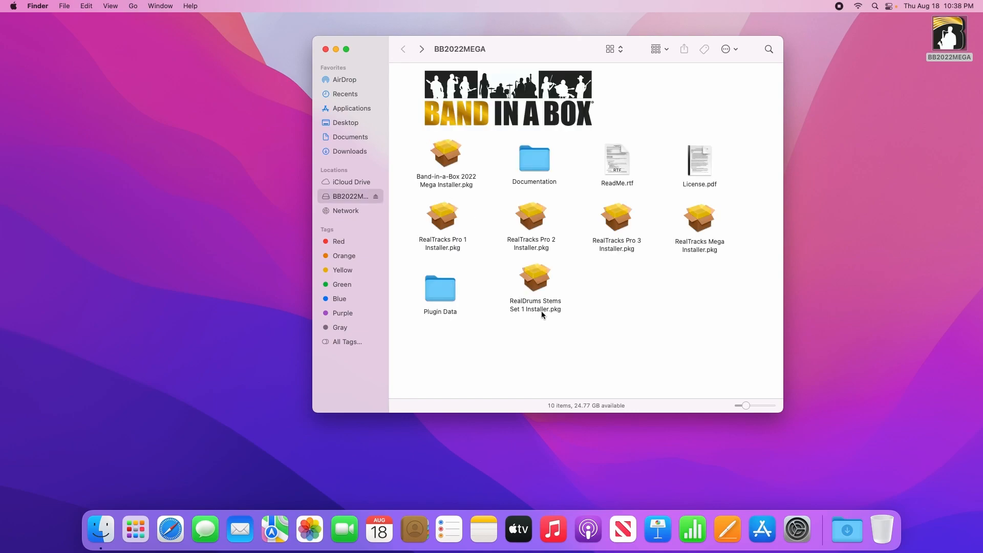
mouse_move(622, 340)
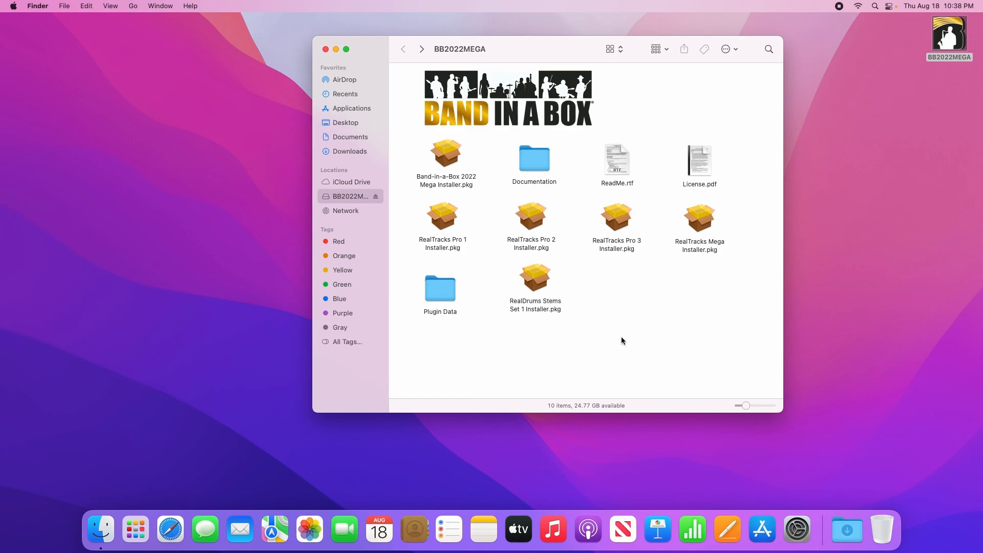
mouse_move(452, 168)
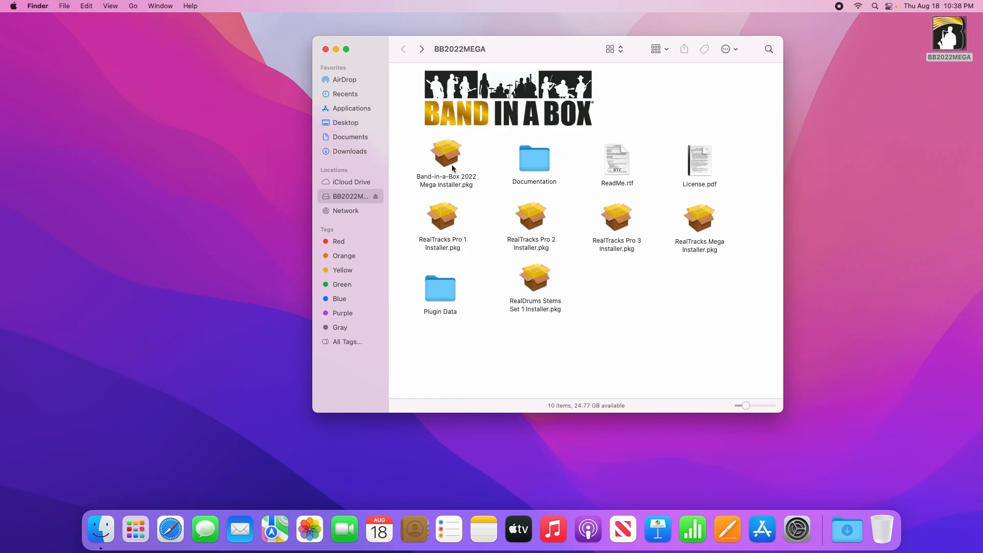
Step: Launch Band-in-a-Box 2022 Mega Installer.pkg and continue through the Introduction, Read Me and License text
double_click(445, 156)
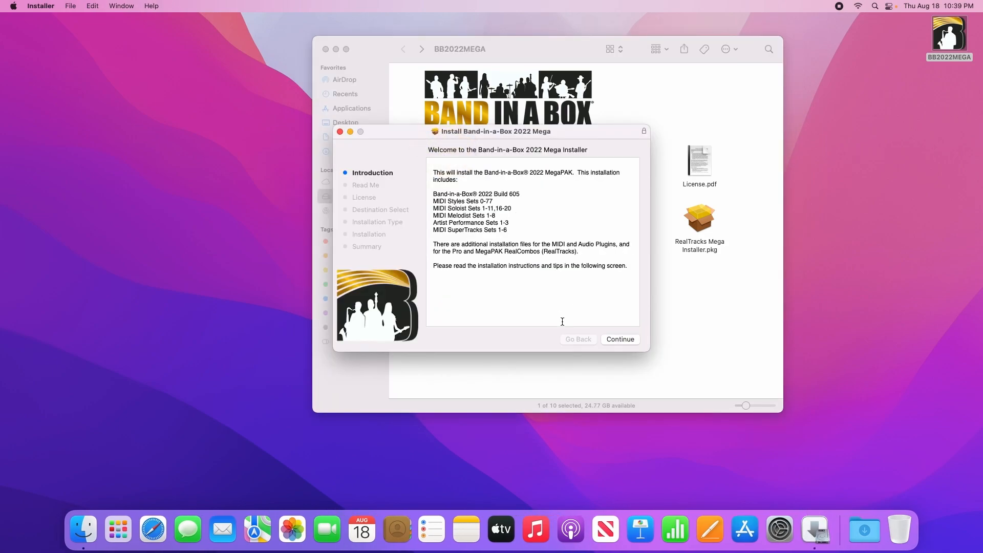
mouse_move(580, 337)
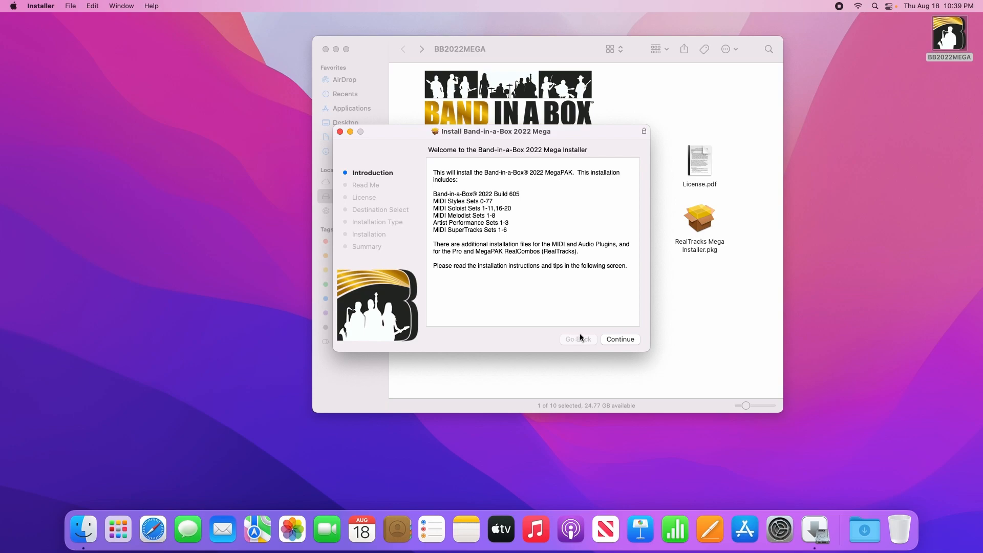
mouse_move(610, 303)
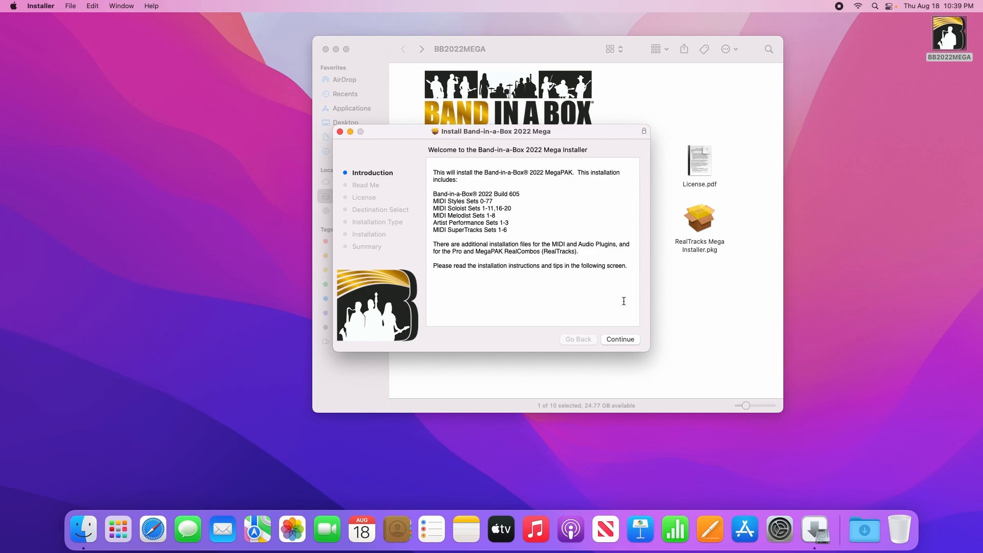
left_click(619, 339)
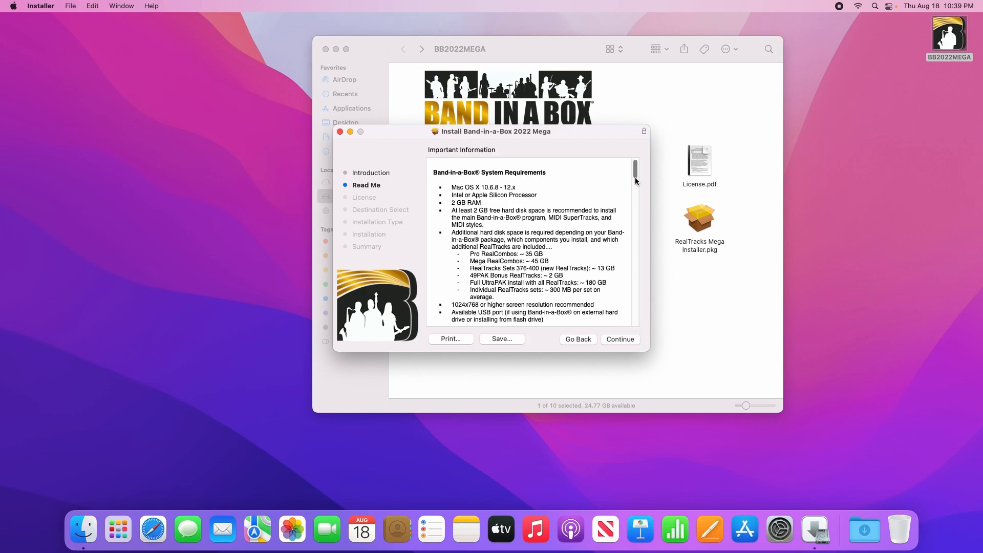
scroll("down", 3)
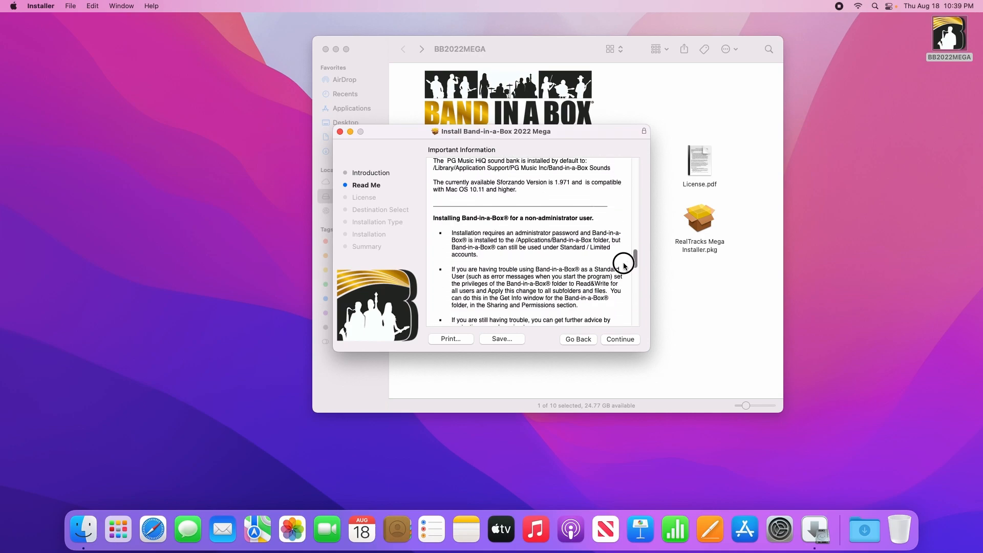
scroll("down", 3)
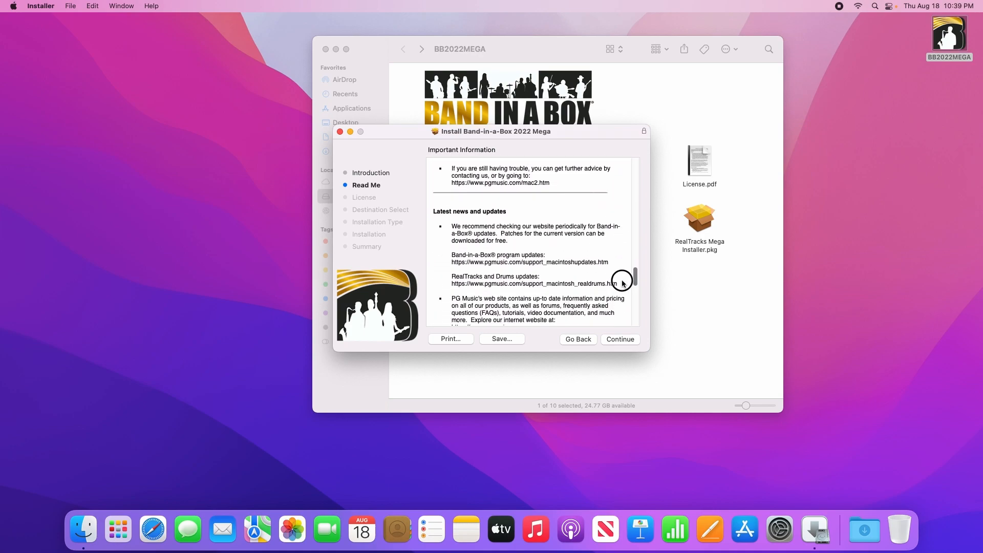
scroll("down", 3)
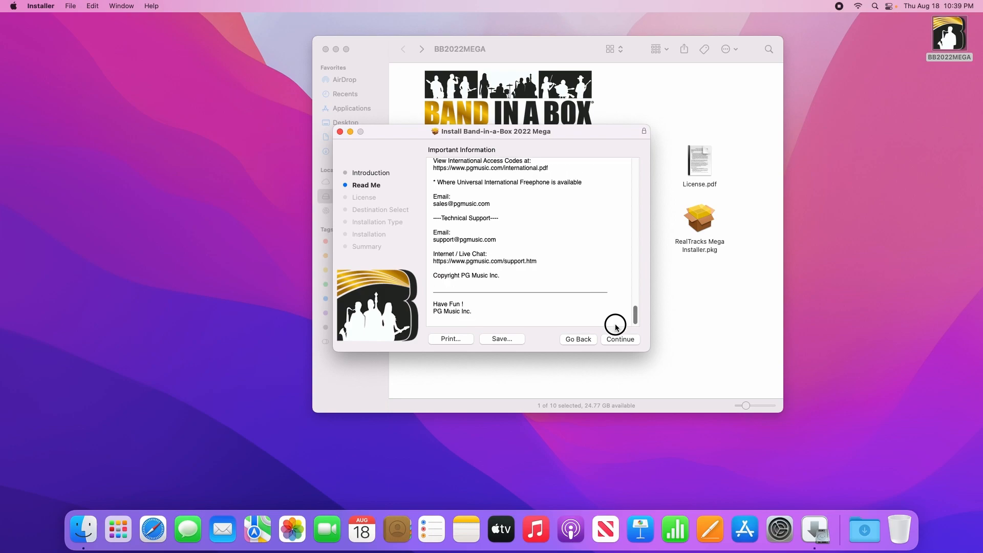
left_click(619, 339)
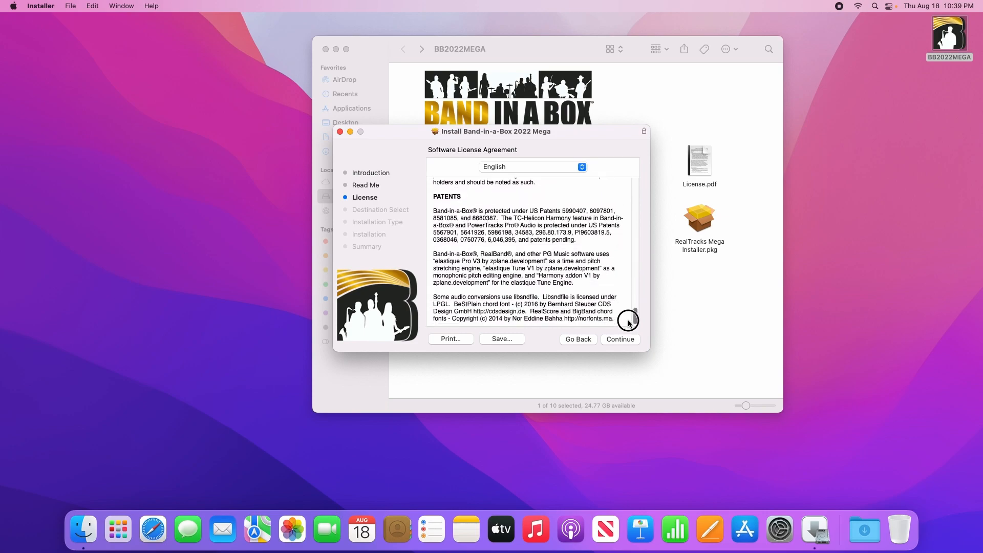
left_click(618, 339)
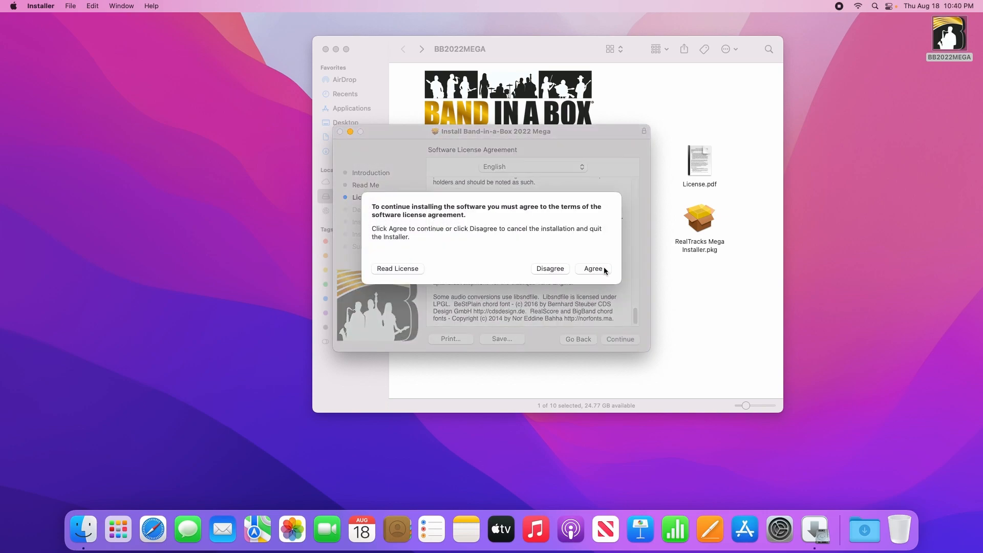
Step: Agree to the license, choose the Monterey disk over Storage as destination and start the standard install
left_click(591, 268)
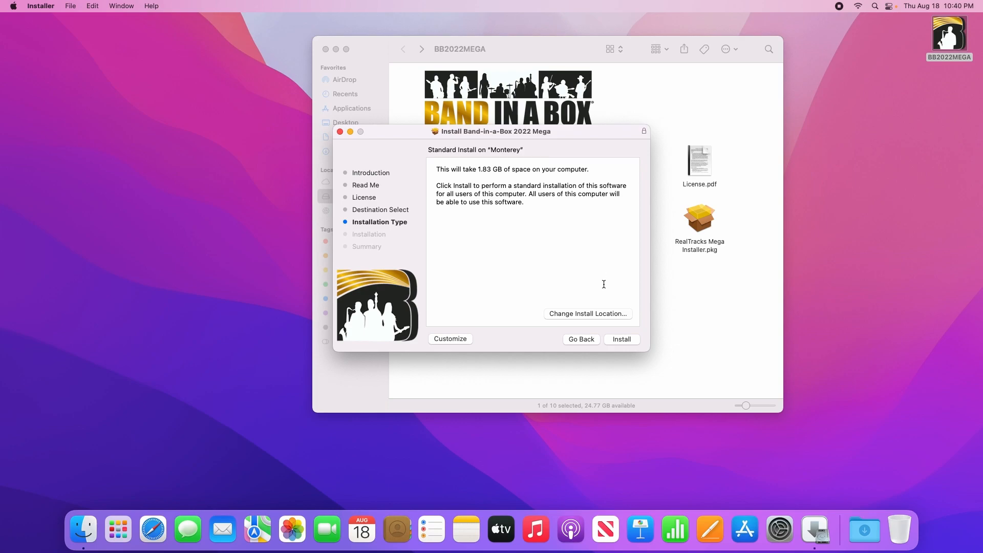
mouse_move(549, 315)
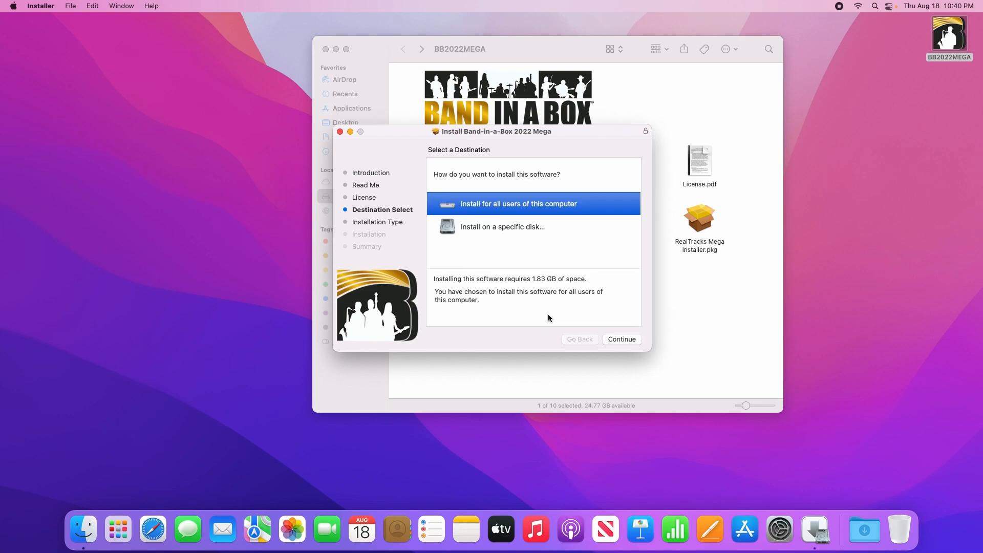
left_click(502, 227)
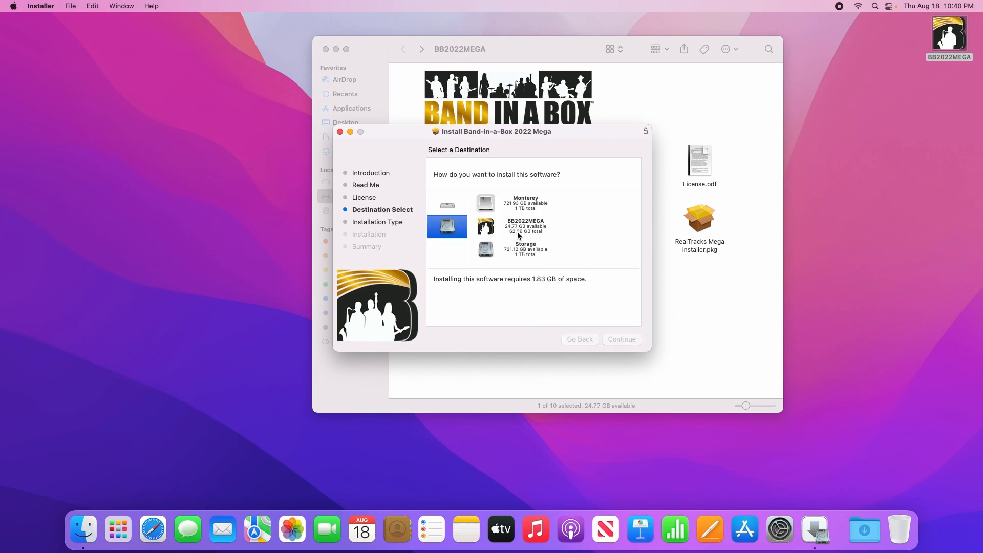
mouse_move(541, 258)
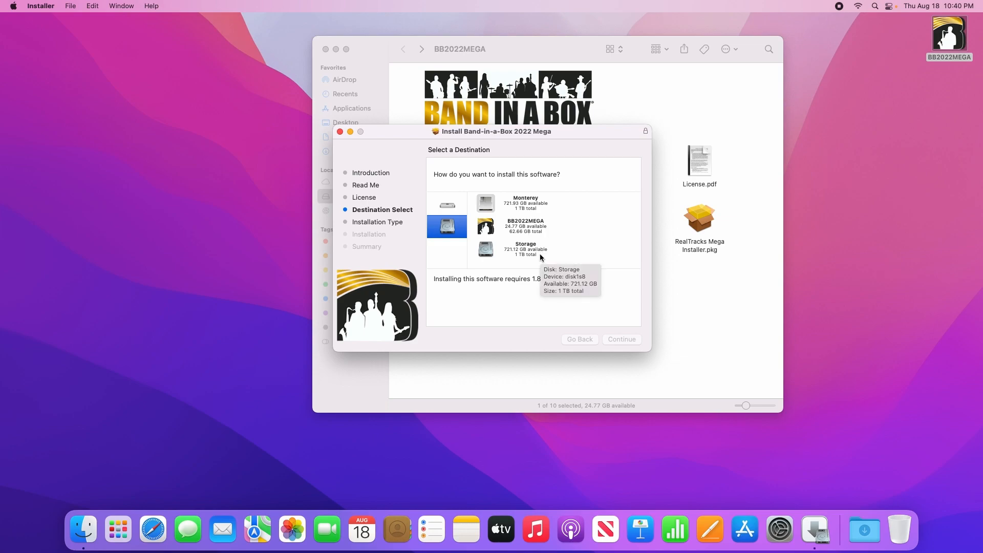
left_click(486, 248)
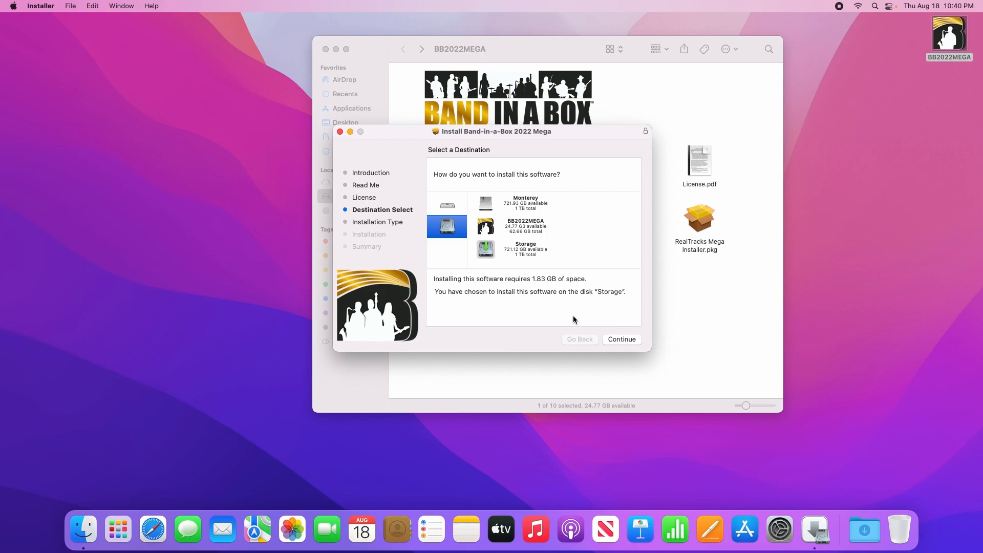
left_click(486, 203)
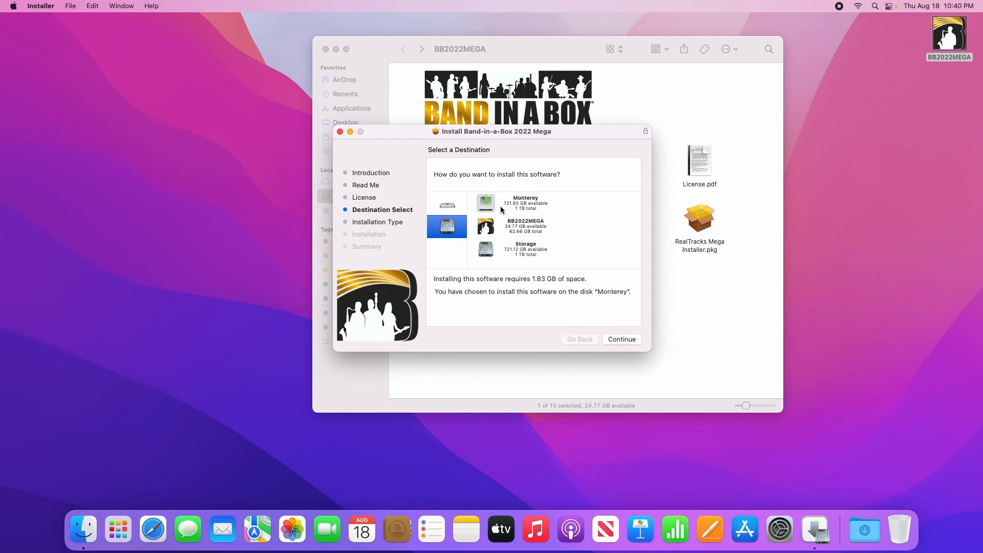
left_click(621, 339)
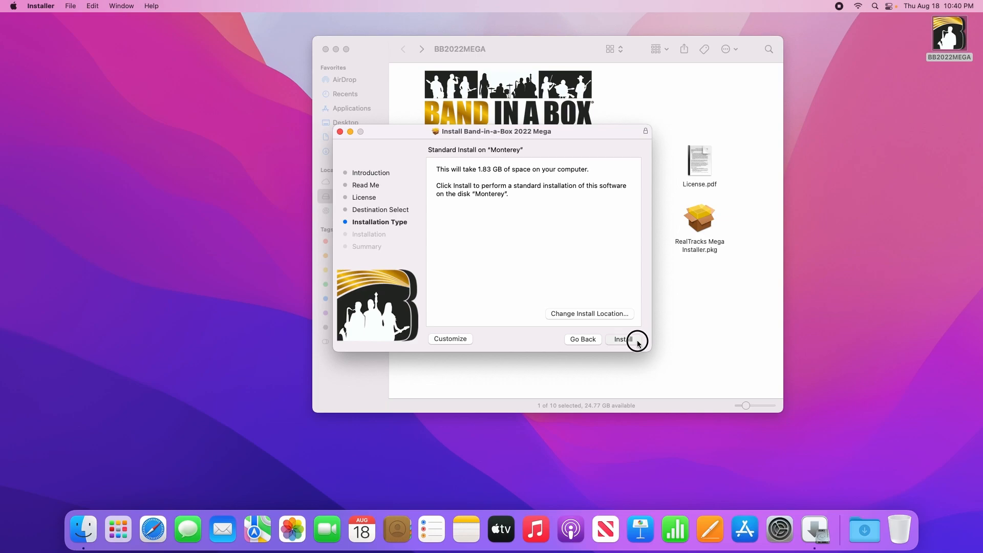
left_click(623, 339)
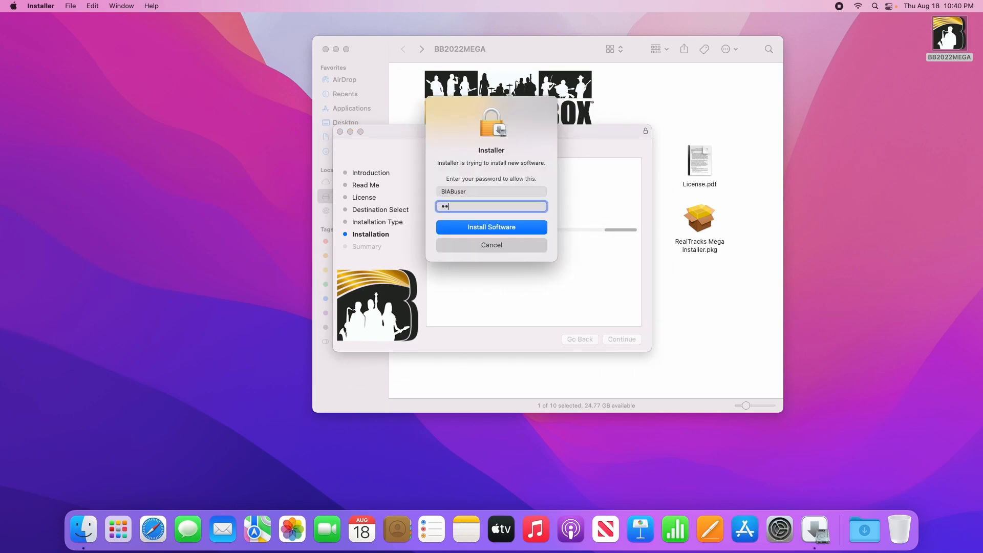
Step: Authorize the installation with the administrator password so it completes successfully
left_click(490, 228)
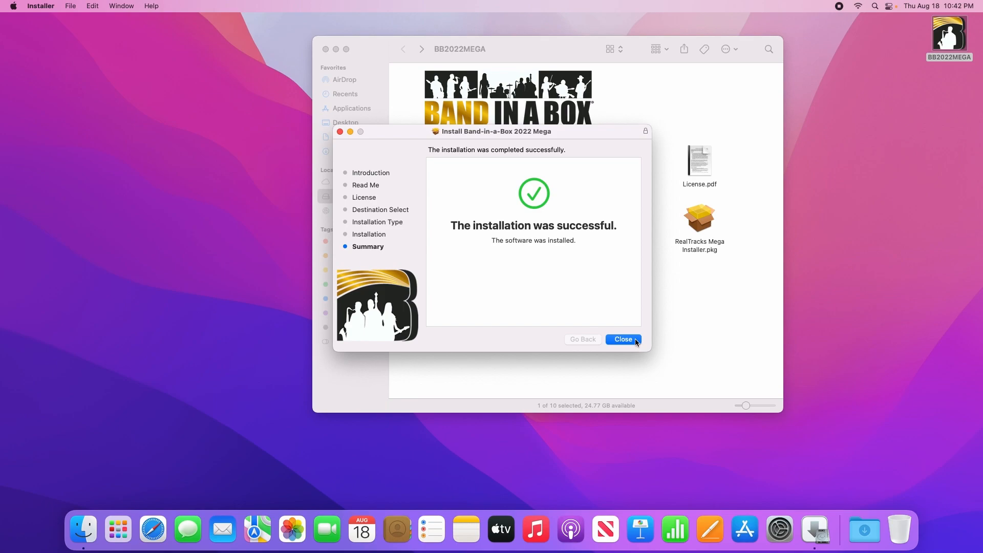
Step: Close the finished Band-in-a-Box and RealDrums Stems installers and the BB2022MEGA Finder window
left_click(623, 339)
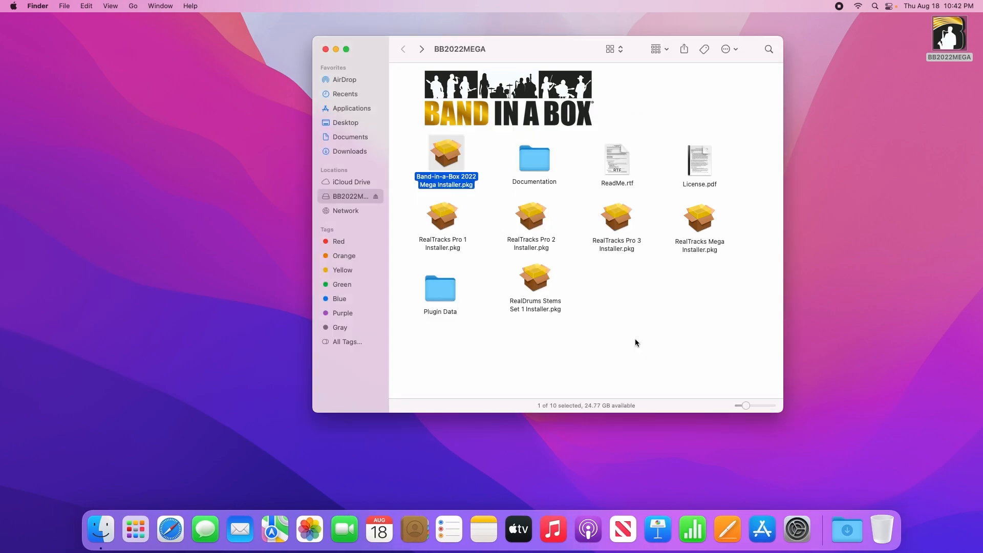
mouse_move(658, 275)
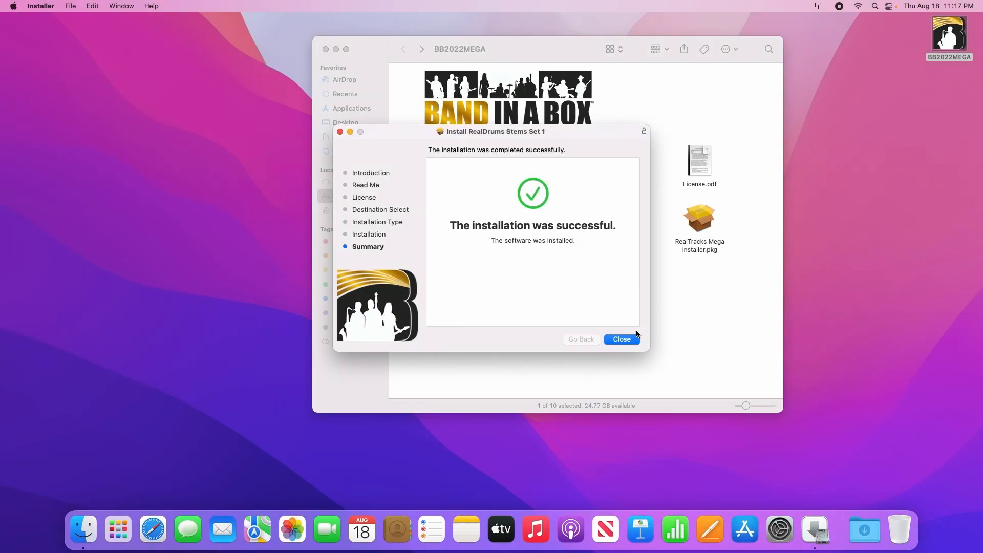
left_click(621, 339)
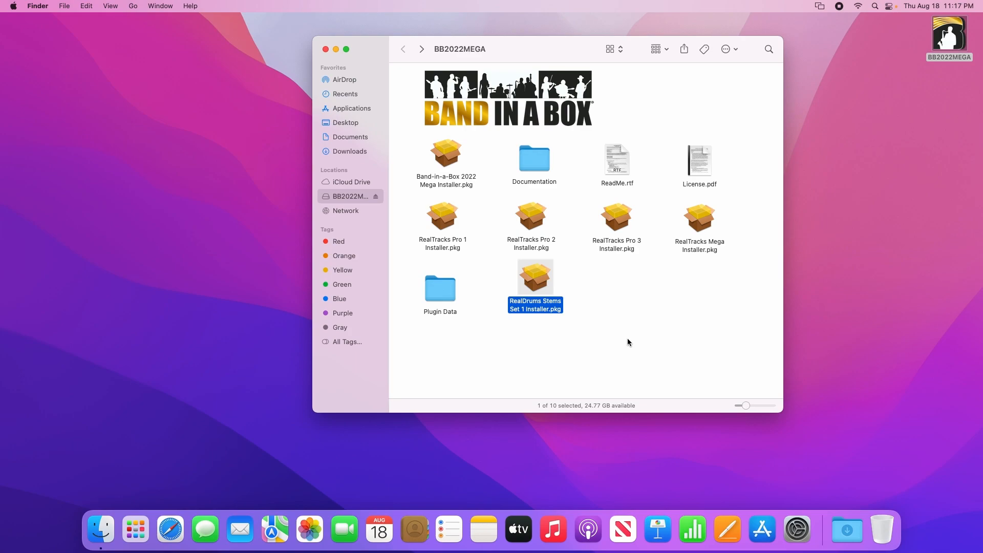
mouse_move(326, 49)
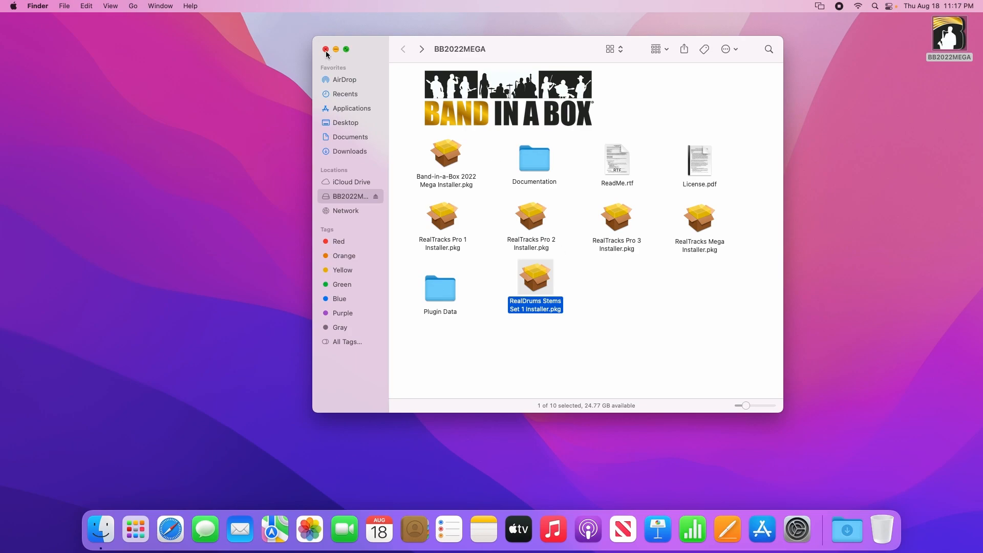
right_click(949, 38)
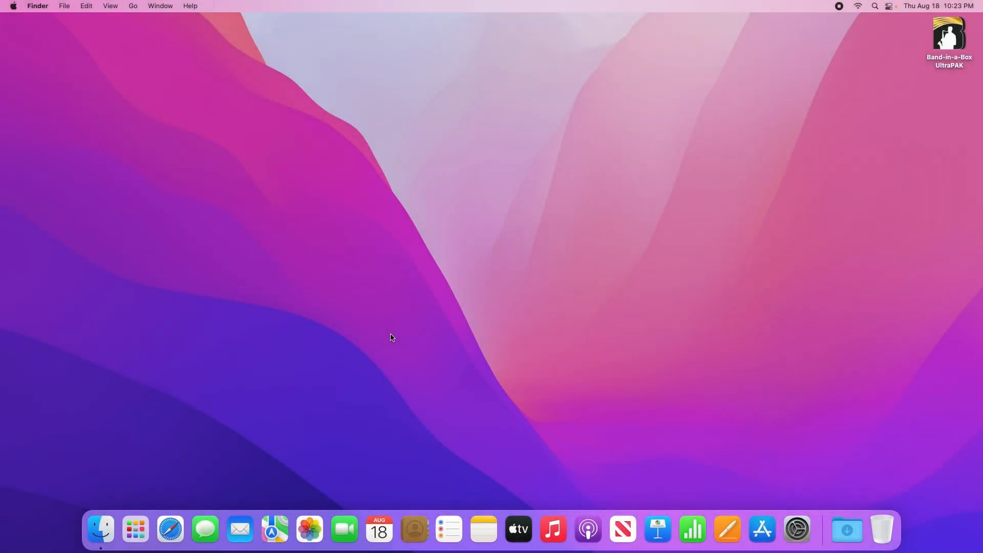
mouse_move(129, 502)
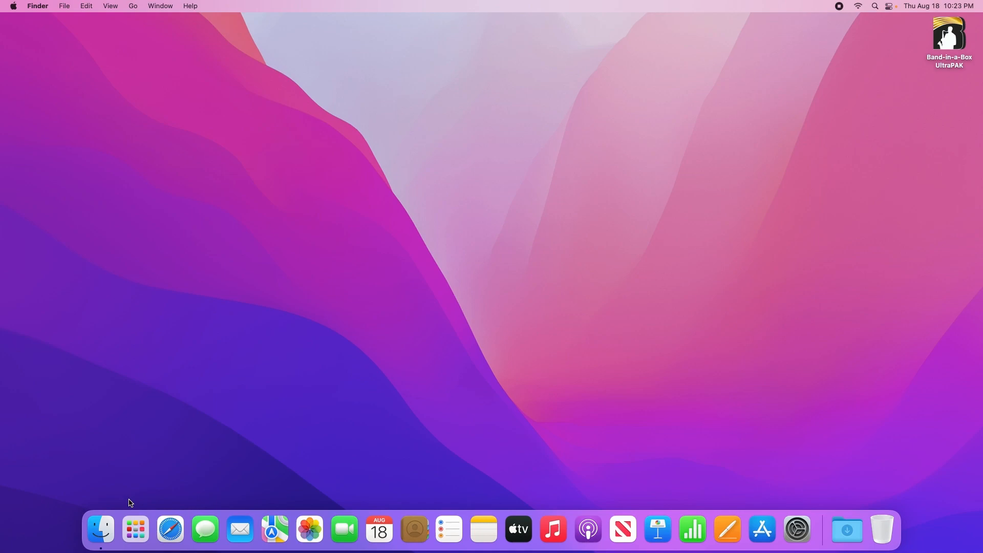
mouse_move(100, 530)
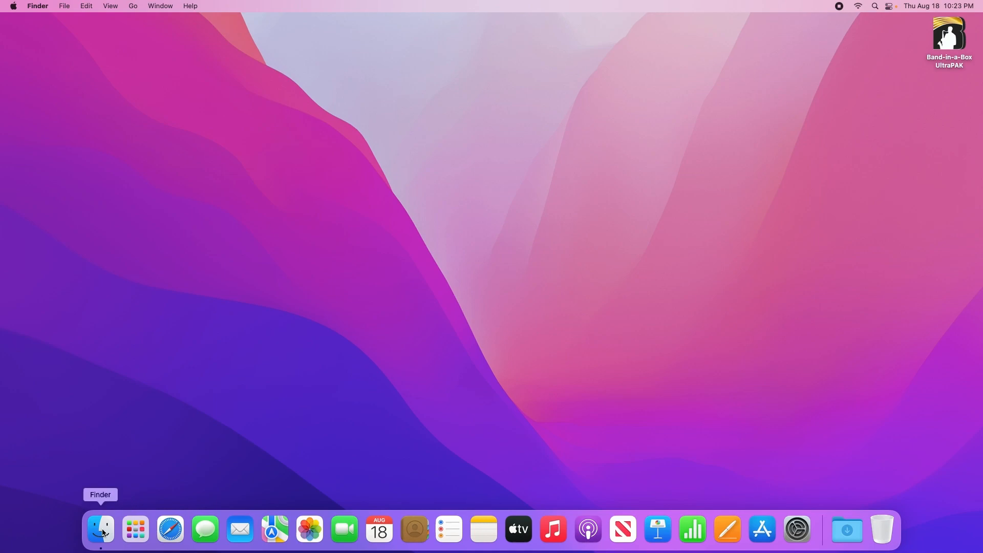
Step: Launch Band-in-a-Box from Finder's Applications folder
left_click(100, 528)
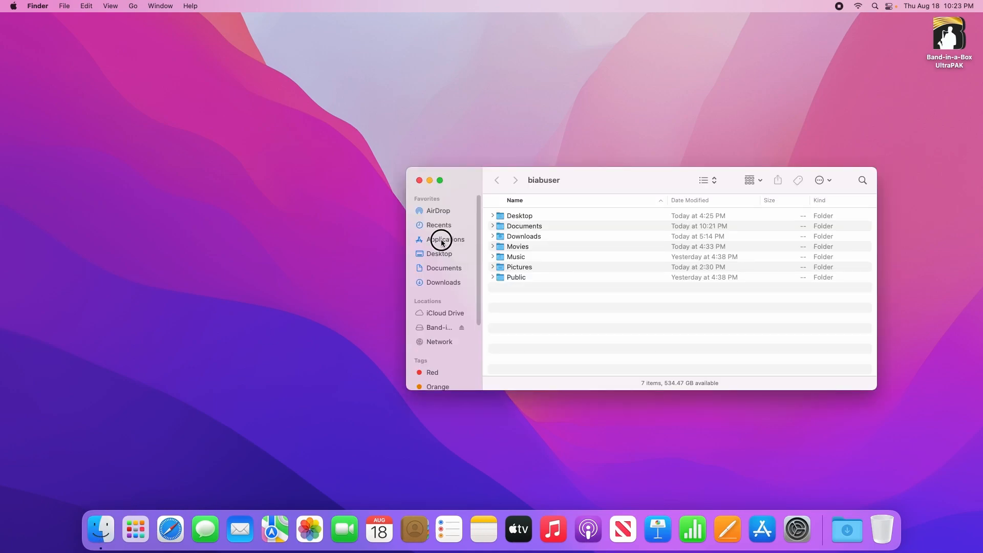
left_click(446, 239)
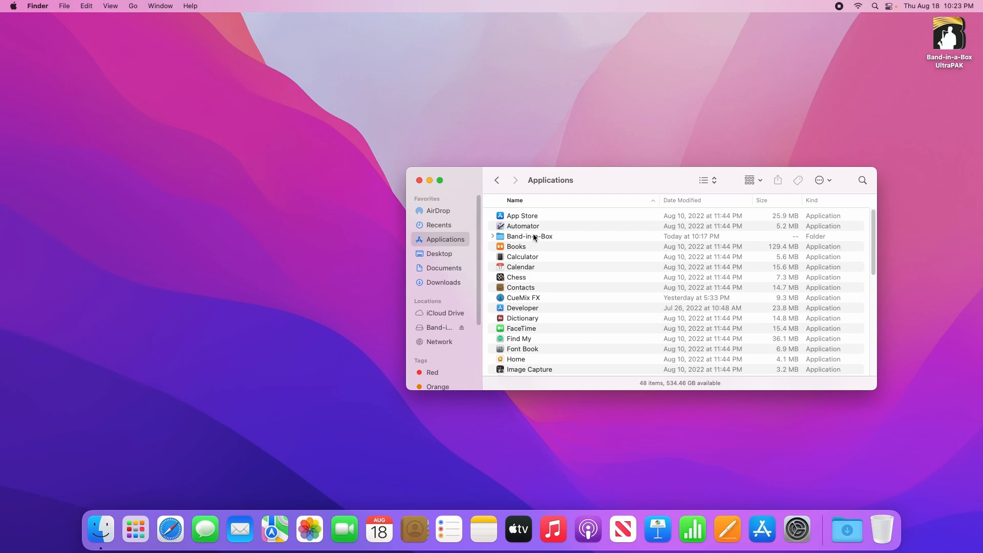
double_click(530, 235)
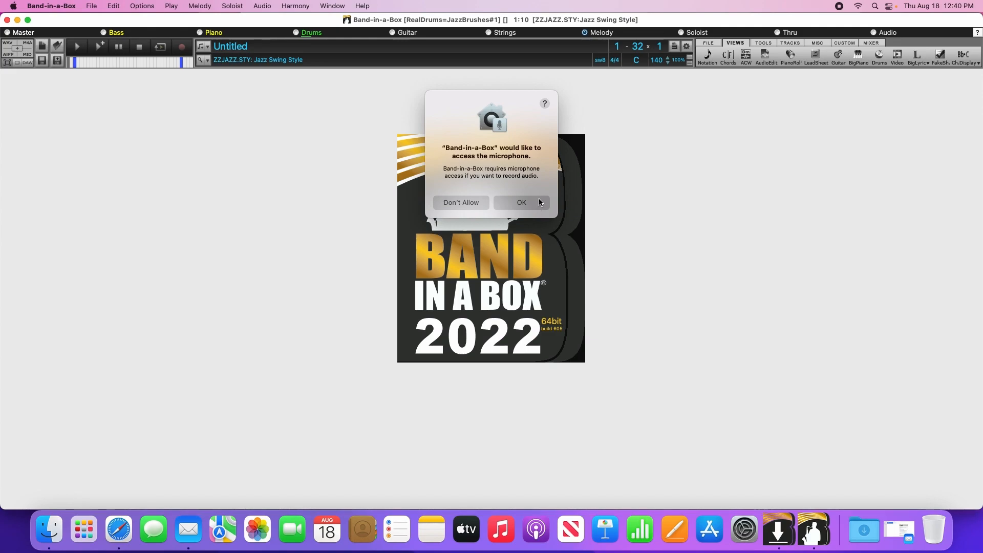
Step: Allow microphone access and rebuild the style list so StylePicker reports 7052 styles found
left_click(520, 202)
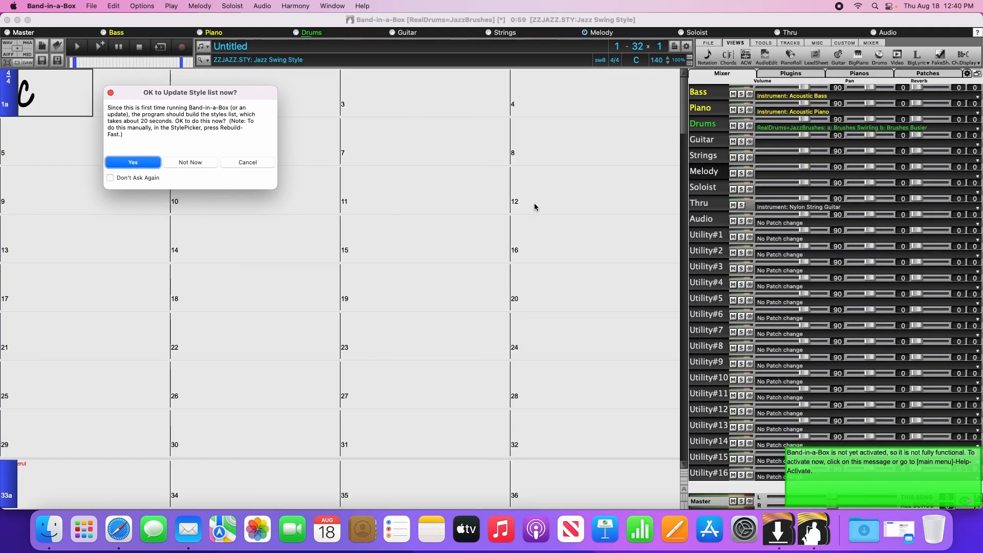
mouse_move(266, 101)
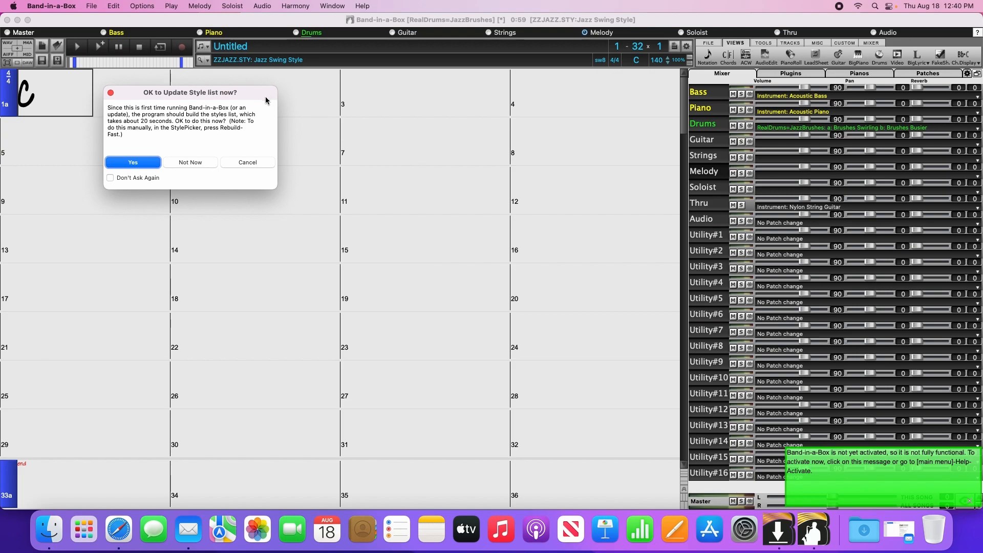
mouse_move(247, 121)
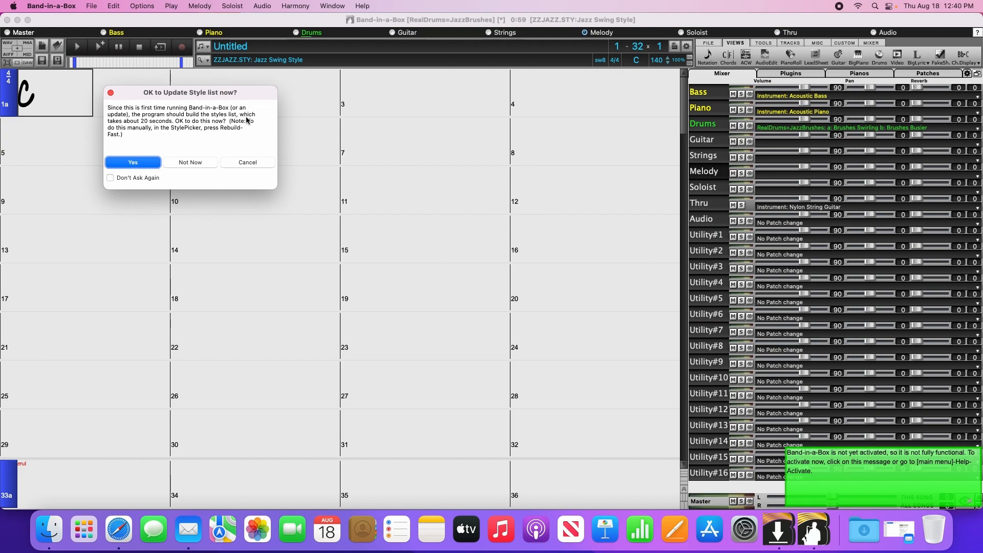
mouse_move(953, 466)
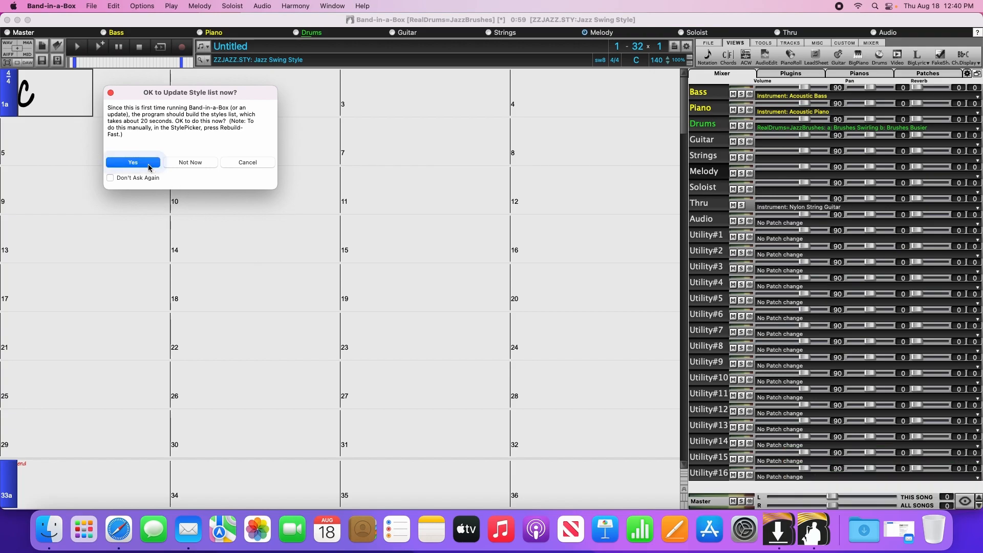
left_click(132, 162)
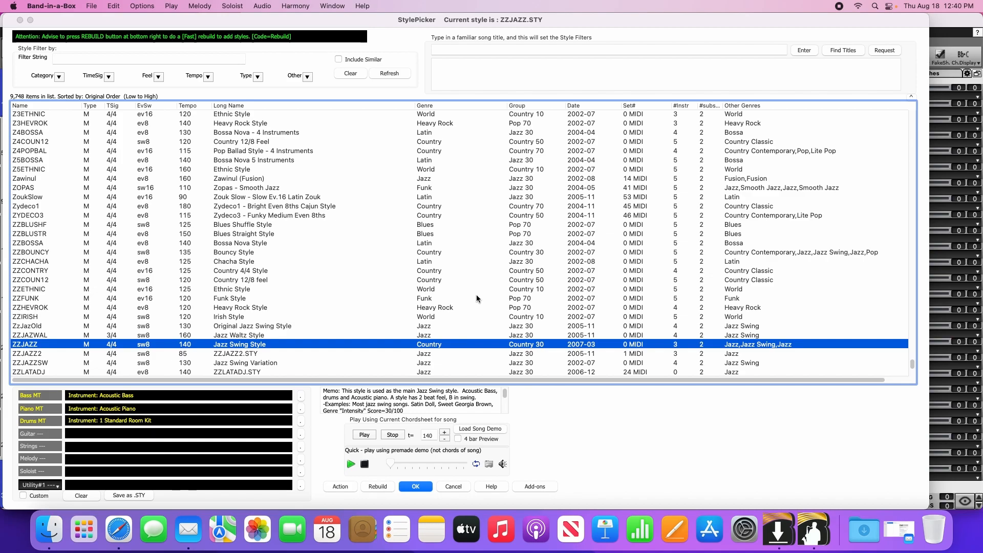
left_click(377, 485)
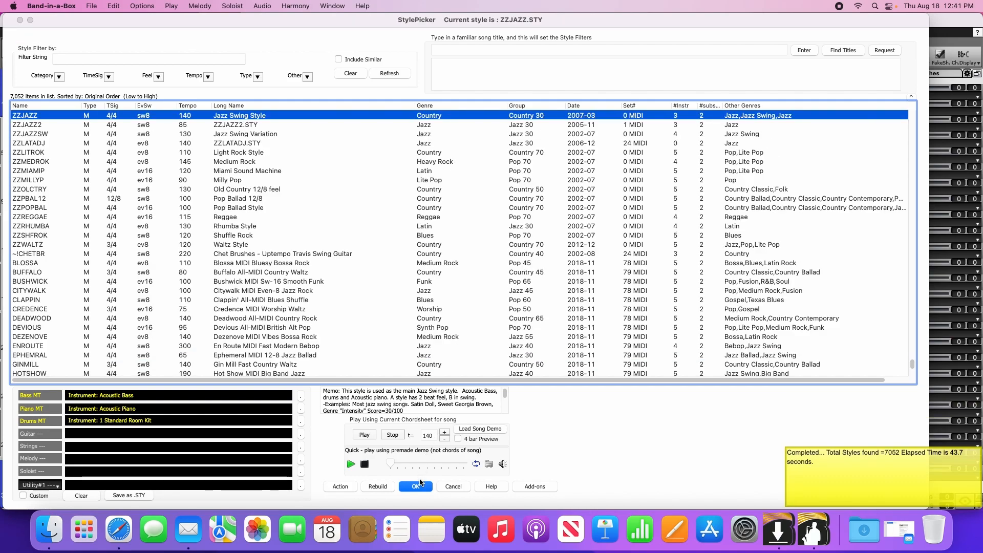
Step: Keep Jazz Swing Style, close StylePicker and start Activate Band-in-a-Box from the Help menu
left_click(416, 486)
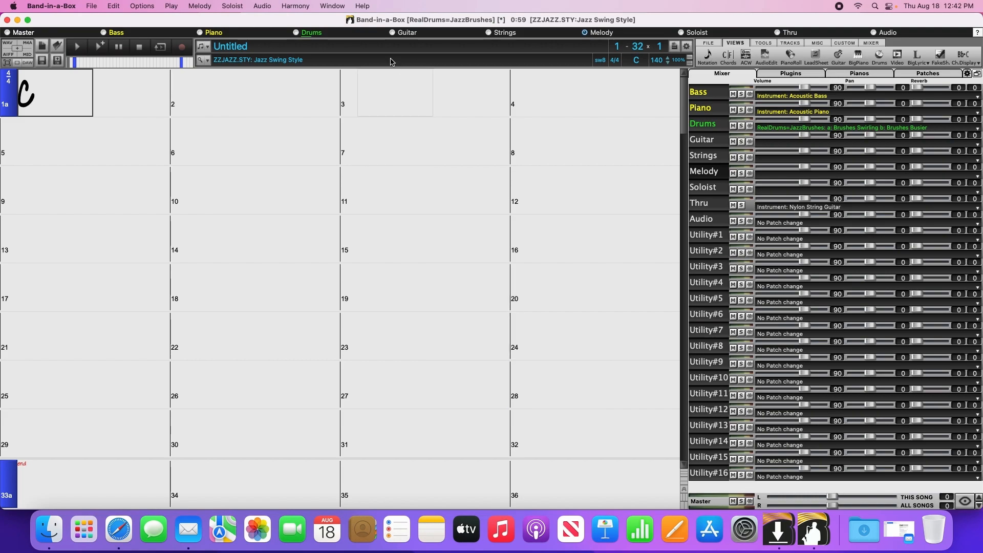
left_click(362, 7)
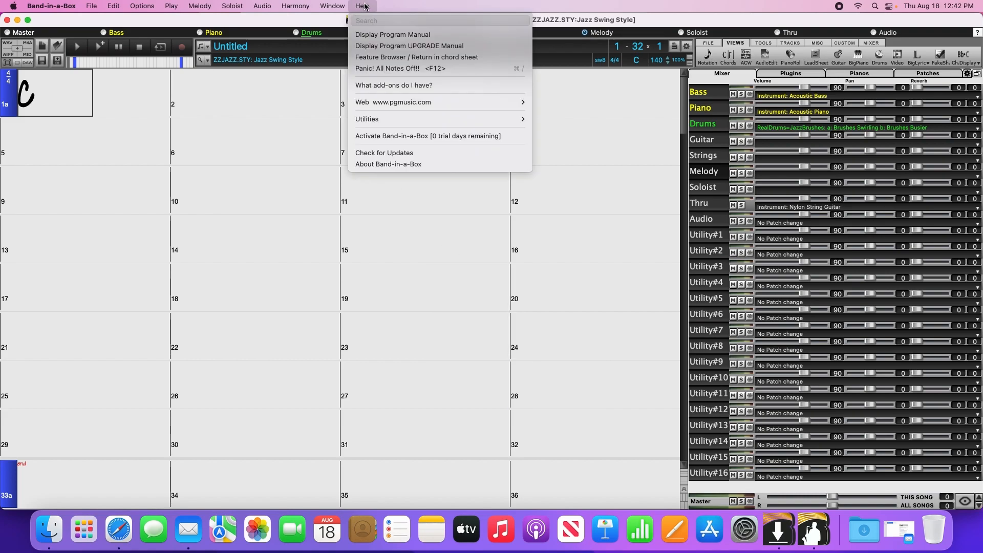
mouse_move(413, 135)
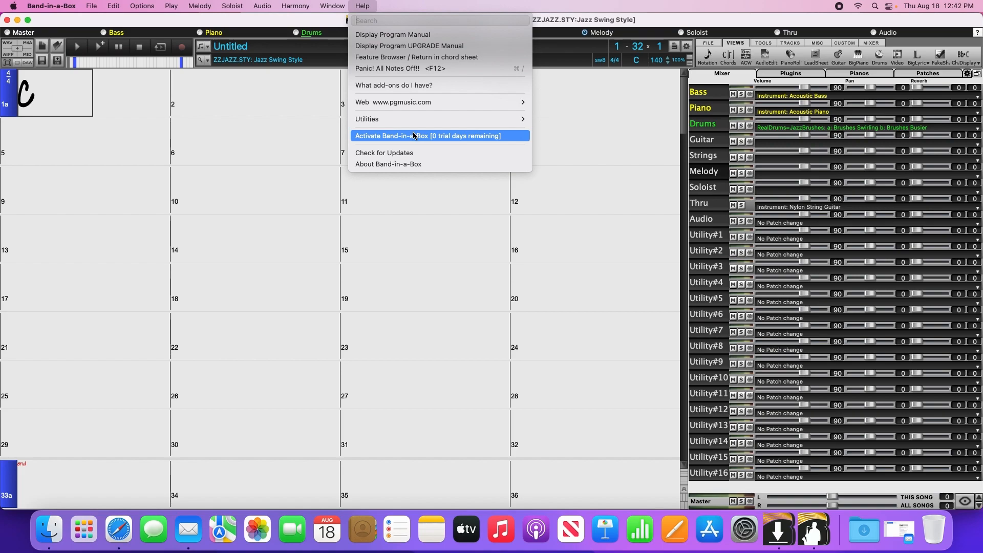
left_click(429, 135)
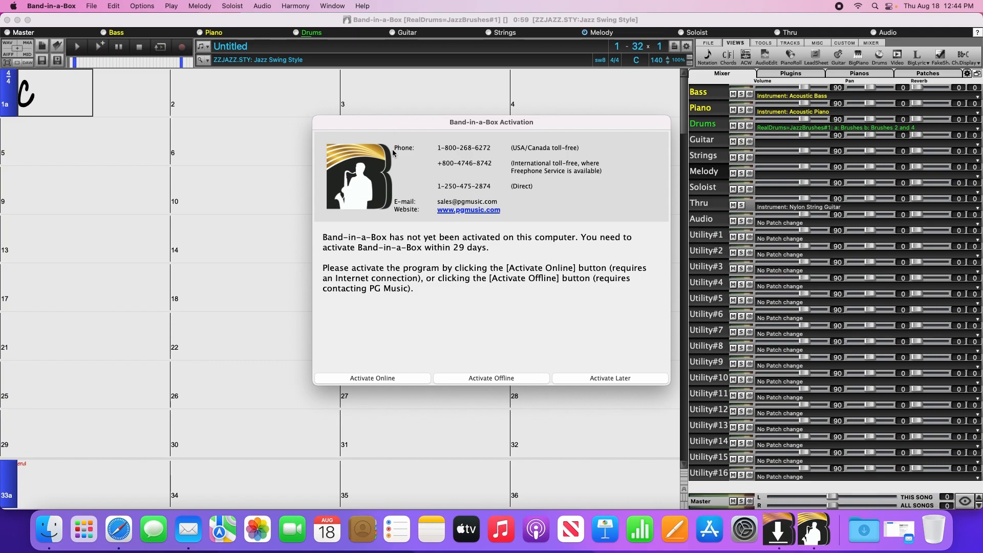
mouse_move(402, 360)
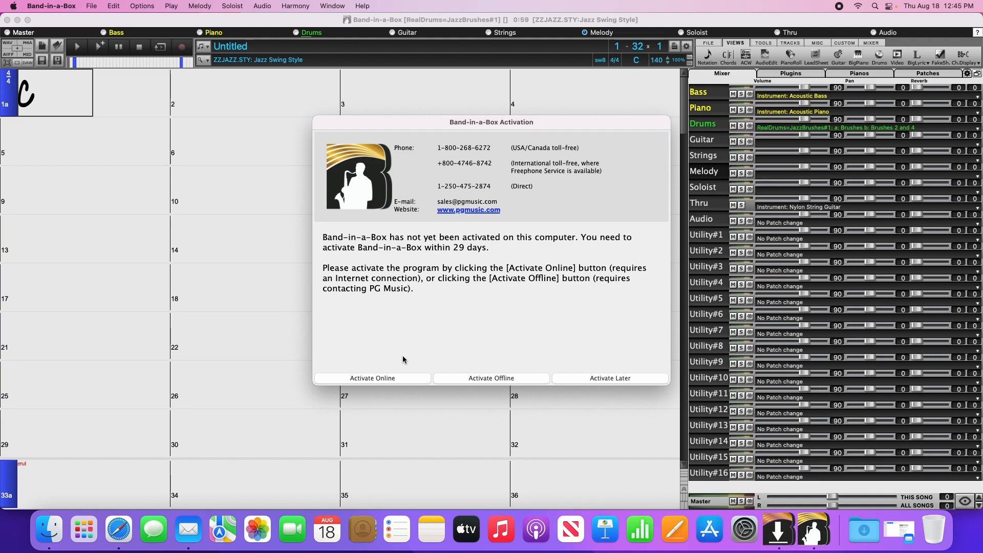
mouse_move(404, 373)
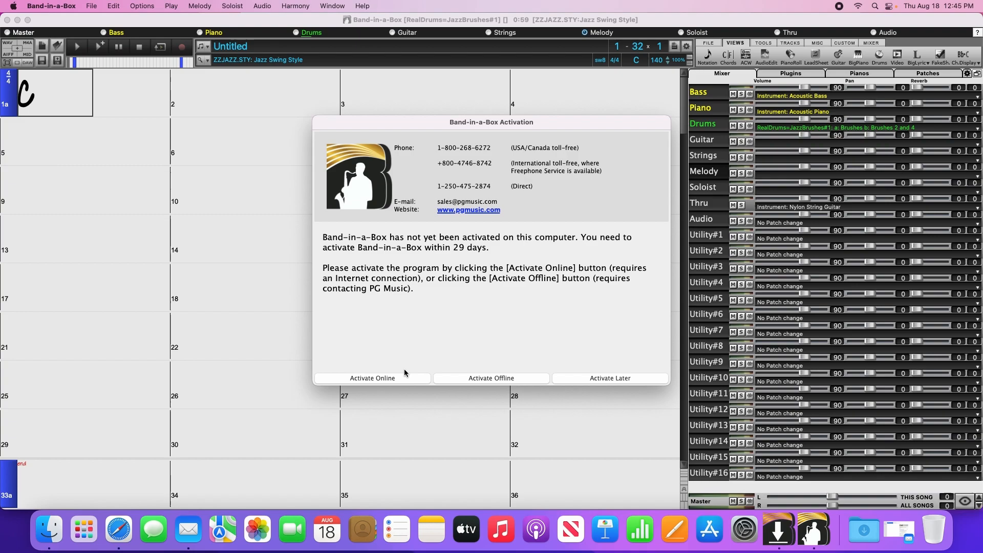
Step: Activate online by entering the serial number and submitting it until fully activated is reported
left_click(372, 378)
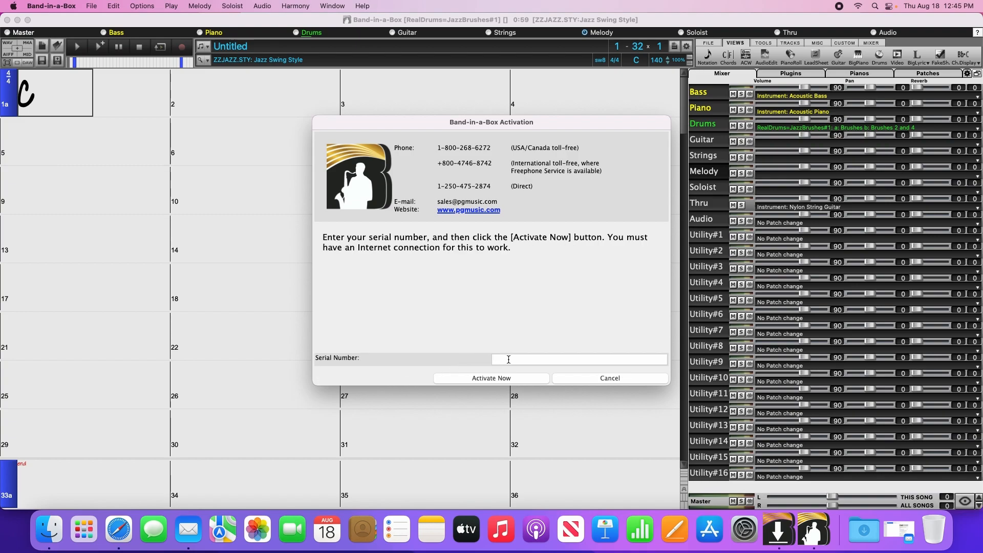
left_click(240, 530)
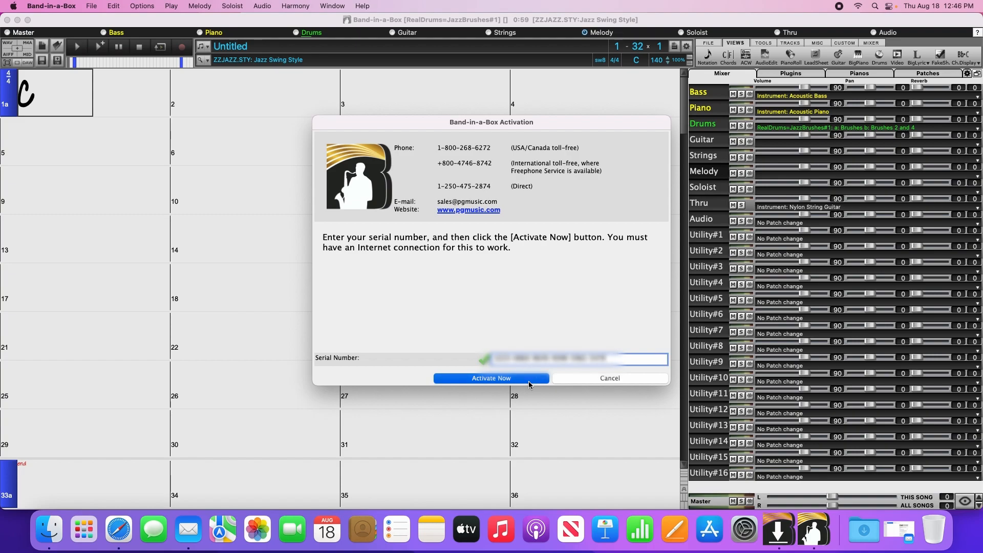
left_click(490, 378)
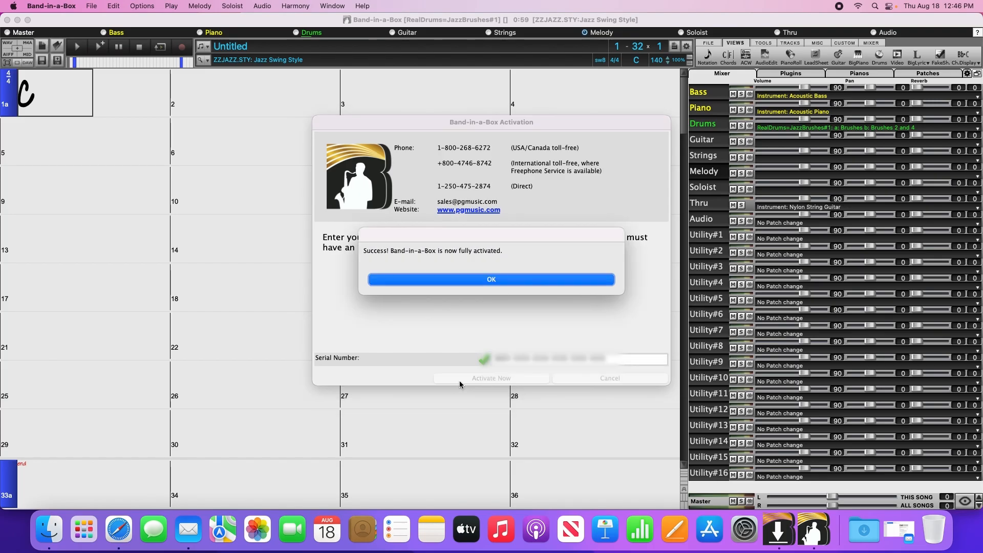
Step: Dismiss the success message, view the offline activation Request Number screen, then cancel back to the chord sheet
left_click(491, 278)
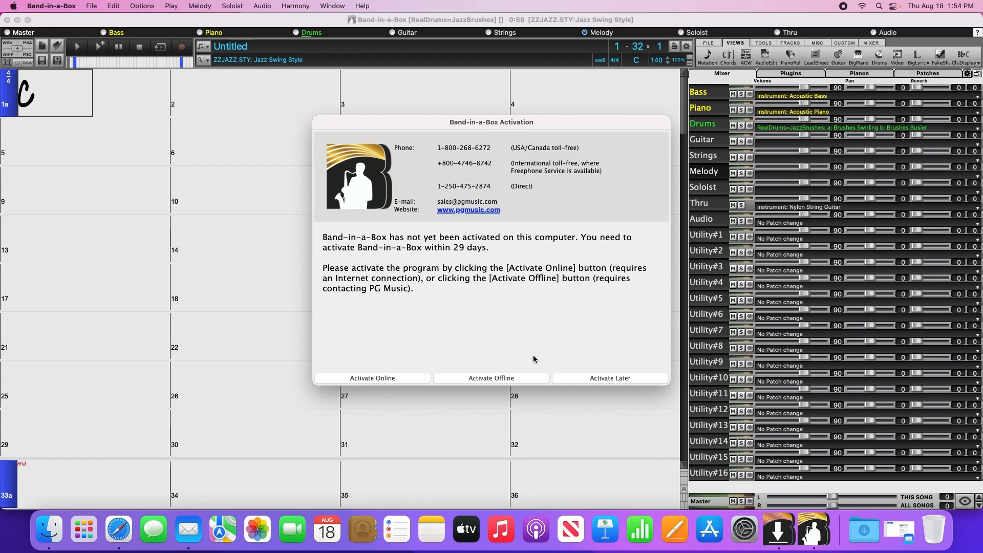
left_click(491, 378)
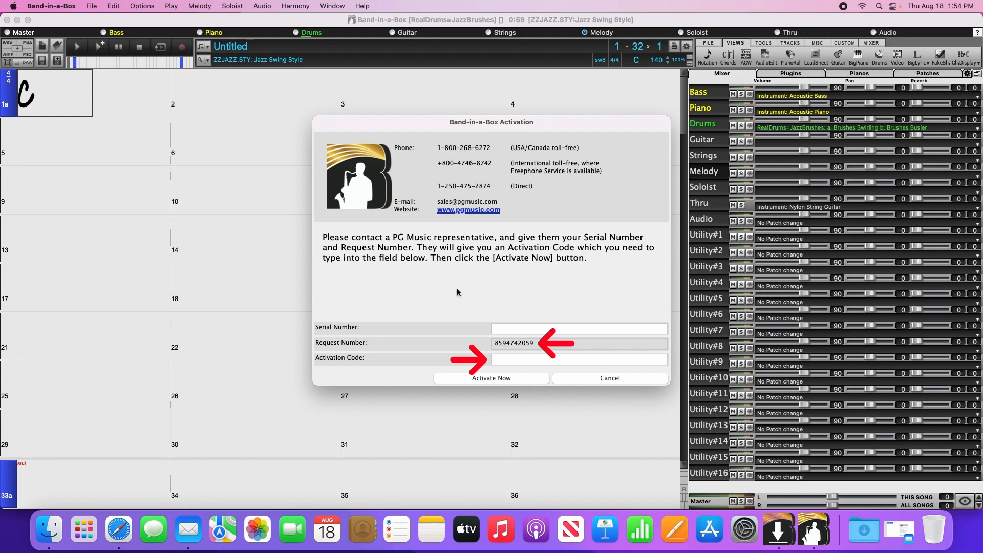
left_click(468, 210)
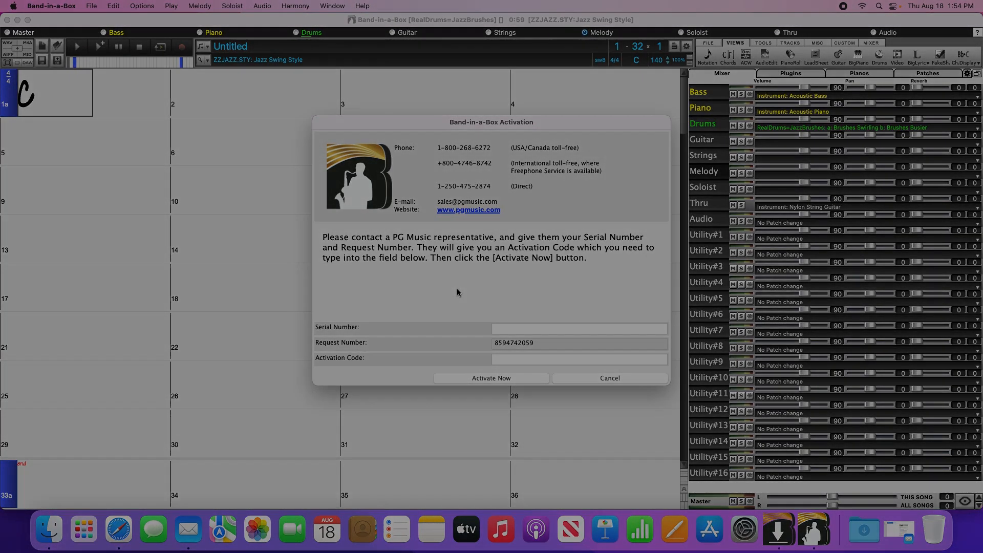
left_click(609, 378)
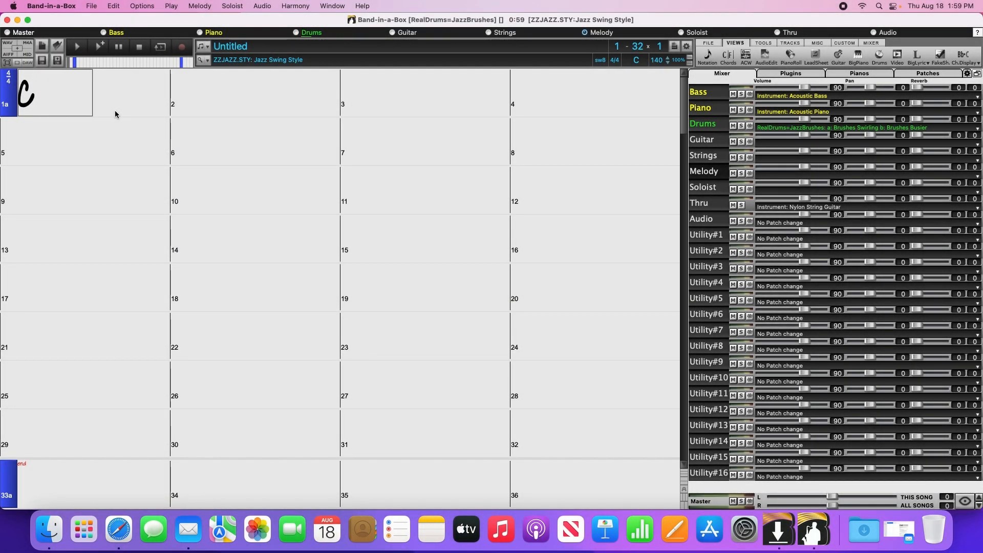